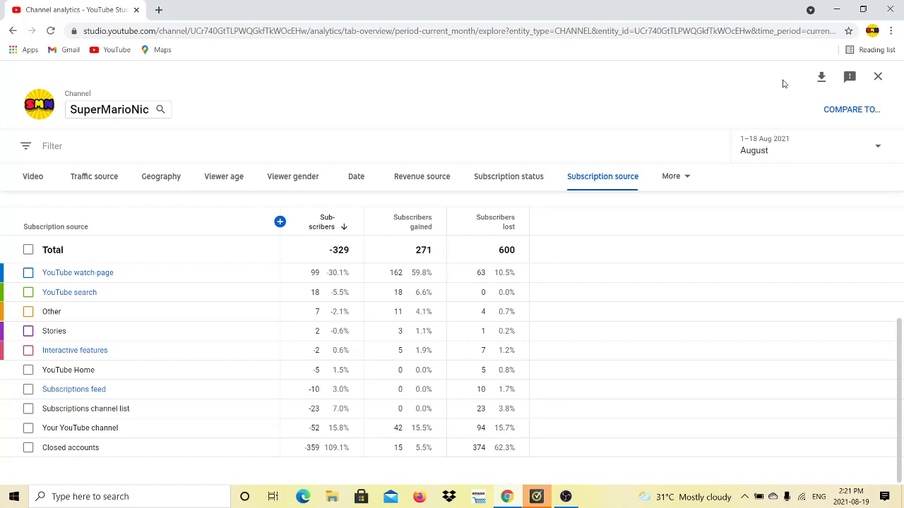
mouse_move(621, 72)
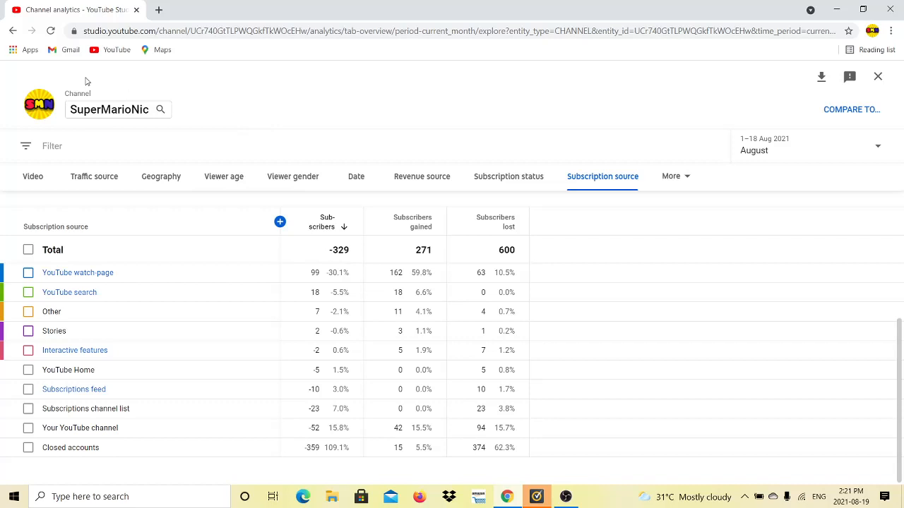
mouse_move(280, 109)
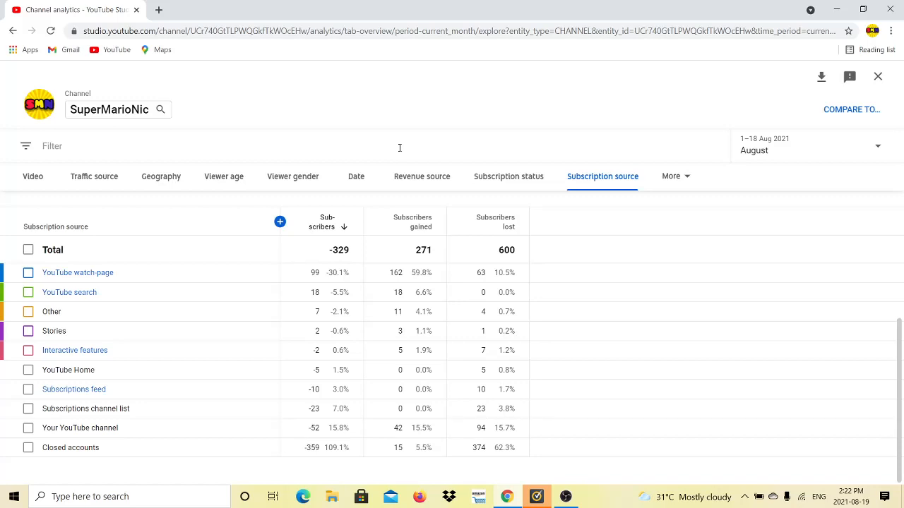
mouse_move(403, 133)
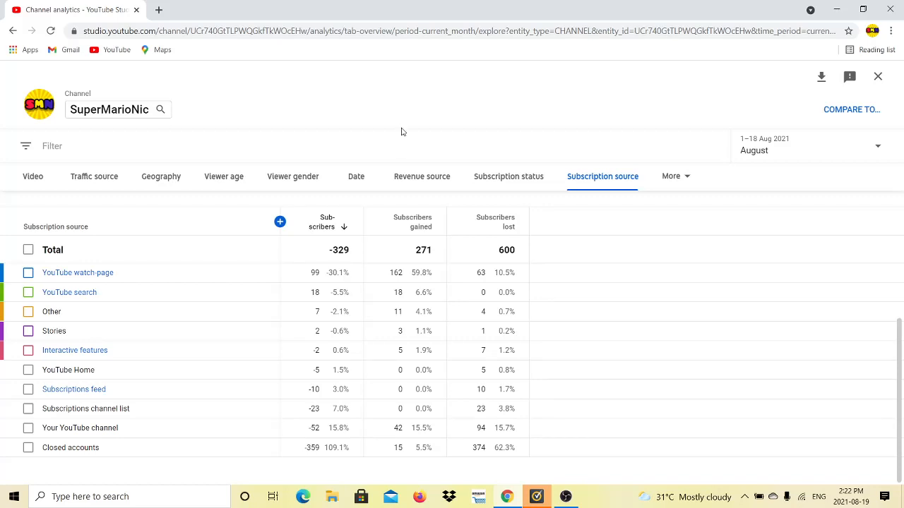
mouse_move(458, 157)
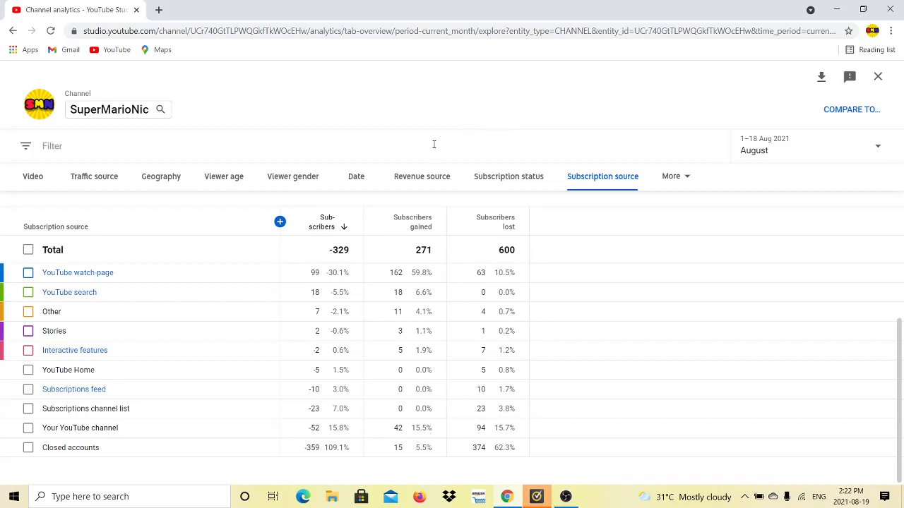
mouse_move(421, 110)
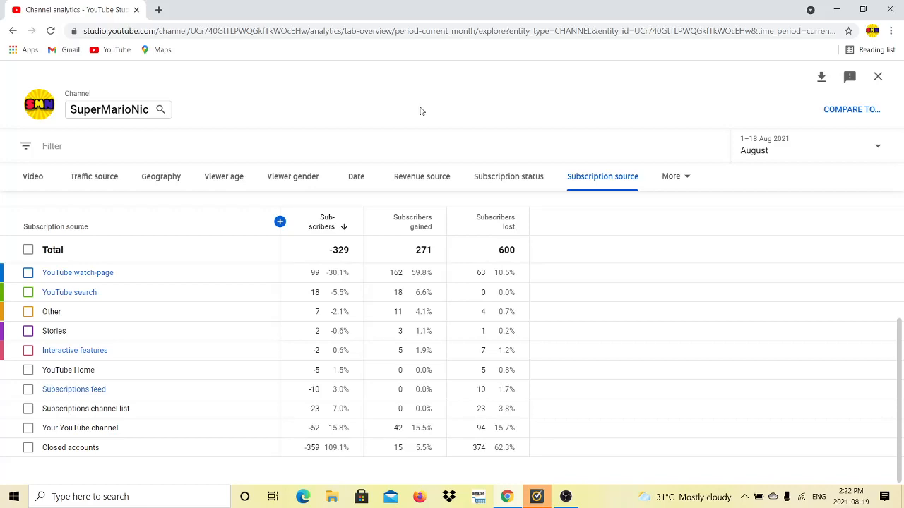
mouse_move(367, 132)
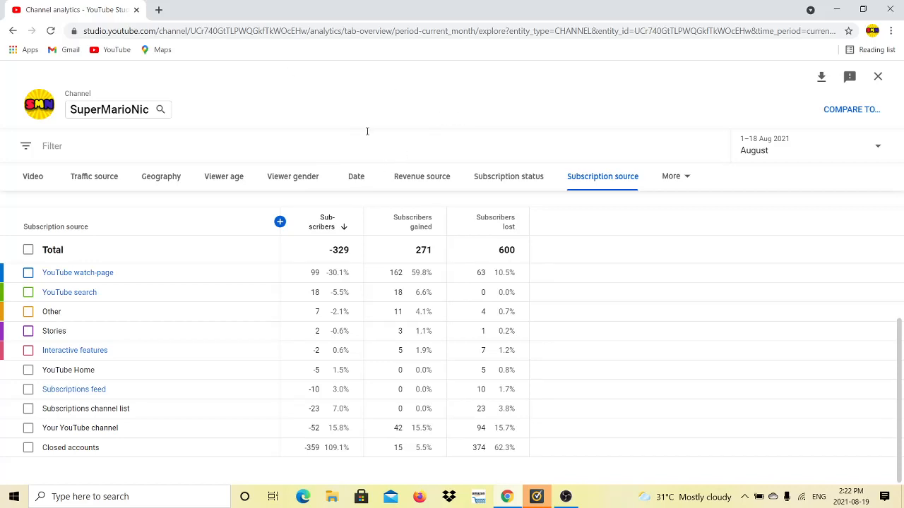
mouse_move(593, 271)
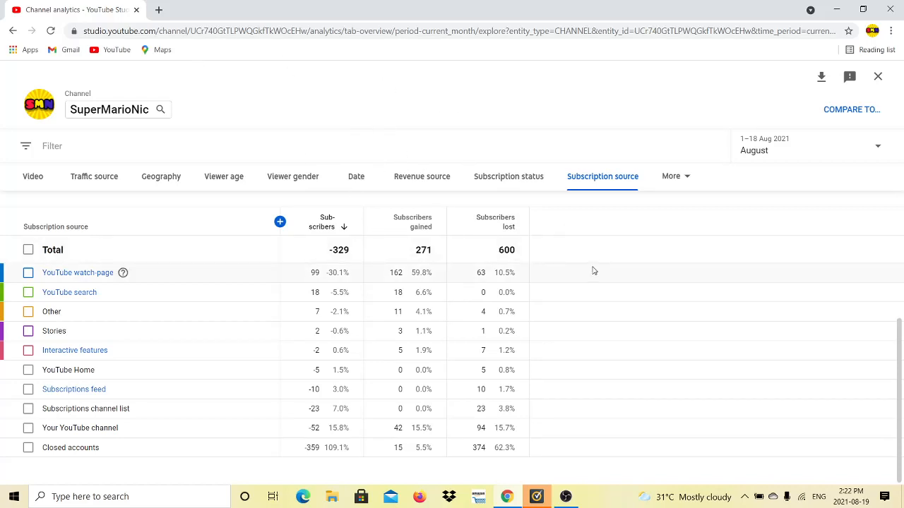
- Review the August source table rows from YouTube watch page down to Closed accounts (-359, 15 gained, 374 lost)
scroll(down, 3)
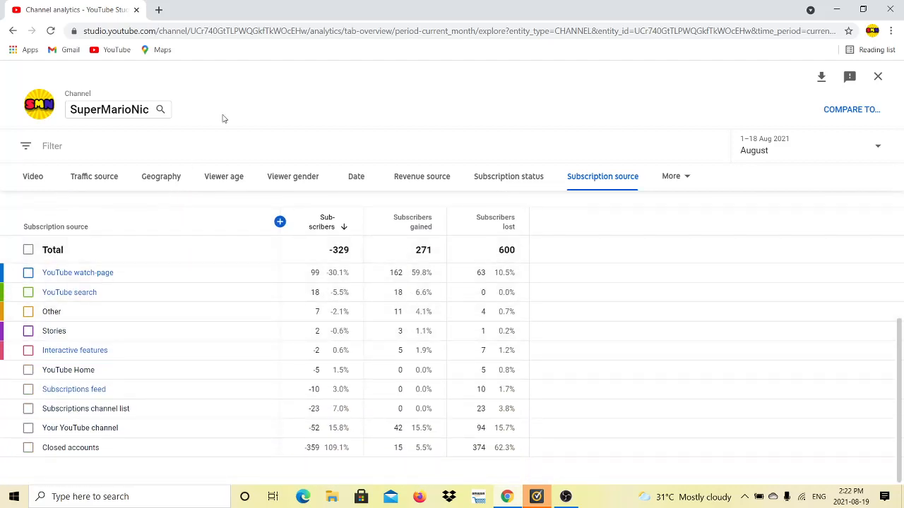
mouse_move(229, 158)
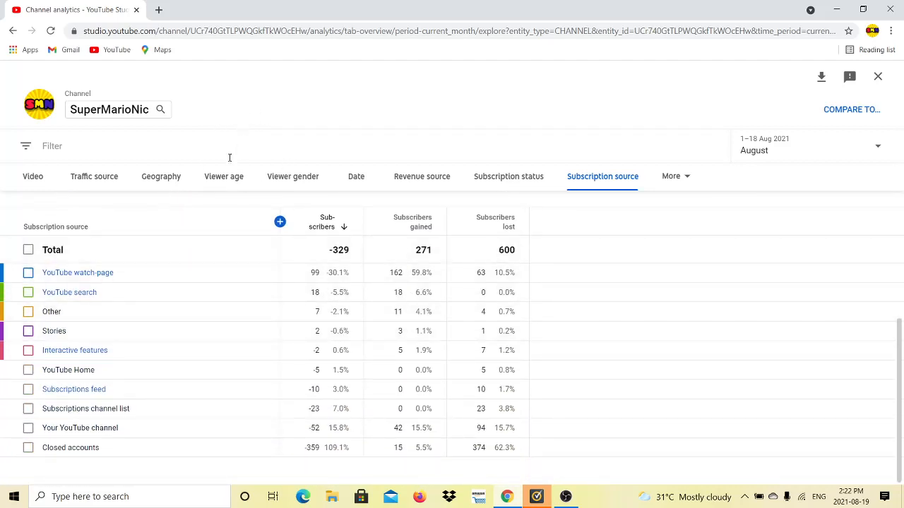
mouse_move(303, 127)
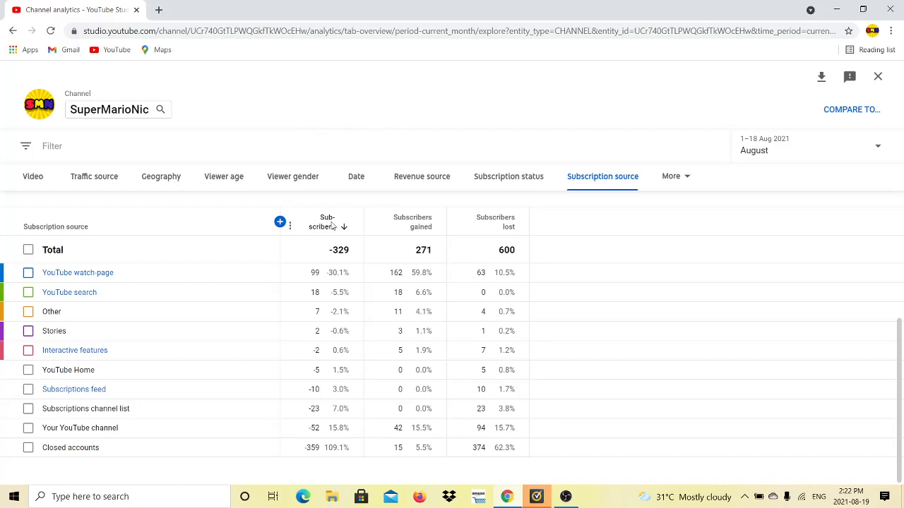
mouse_move(327, 256)
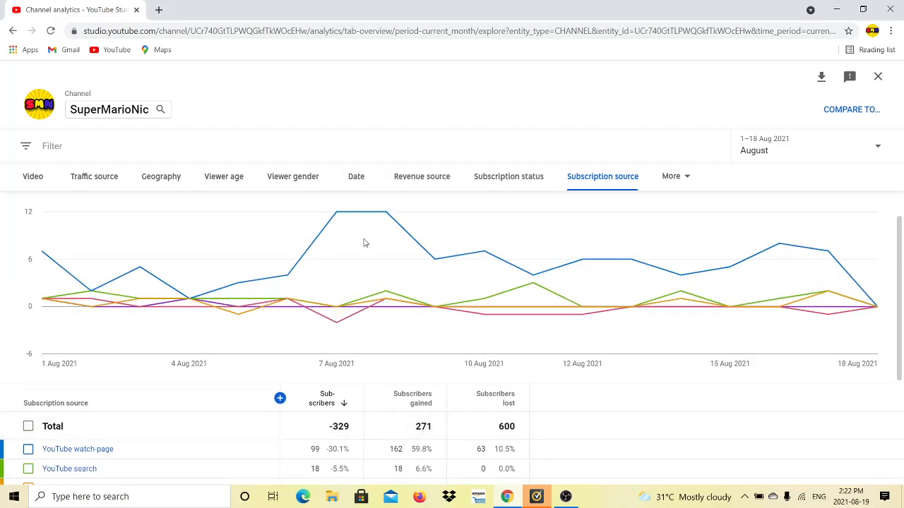
mouse_move(859, 330)
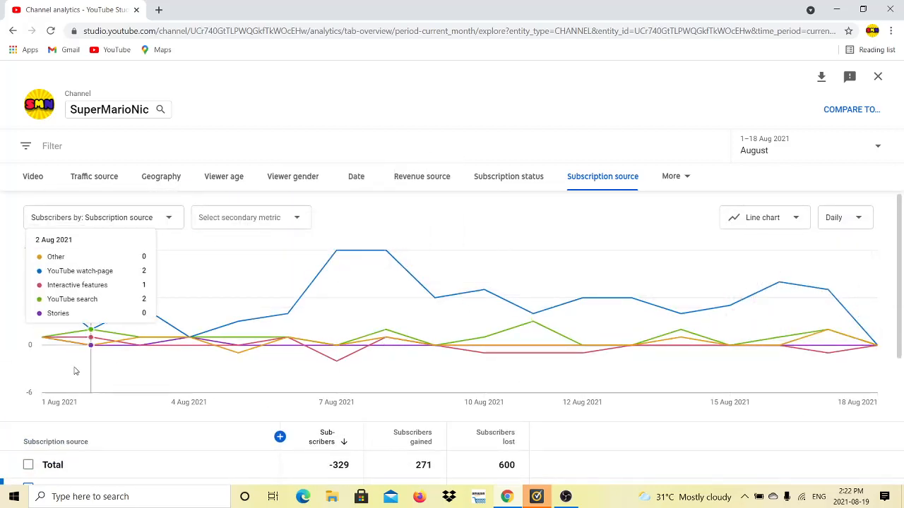
mouse_move(189, 336)
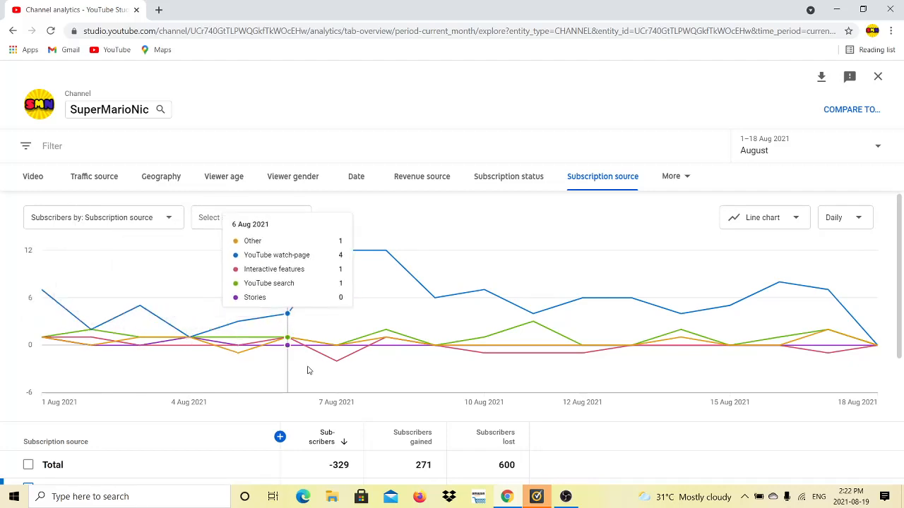
mouse_move(337, 345)
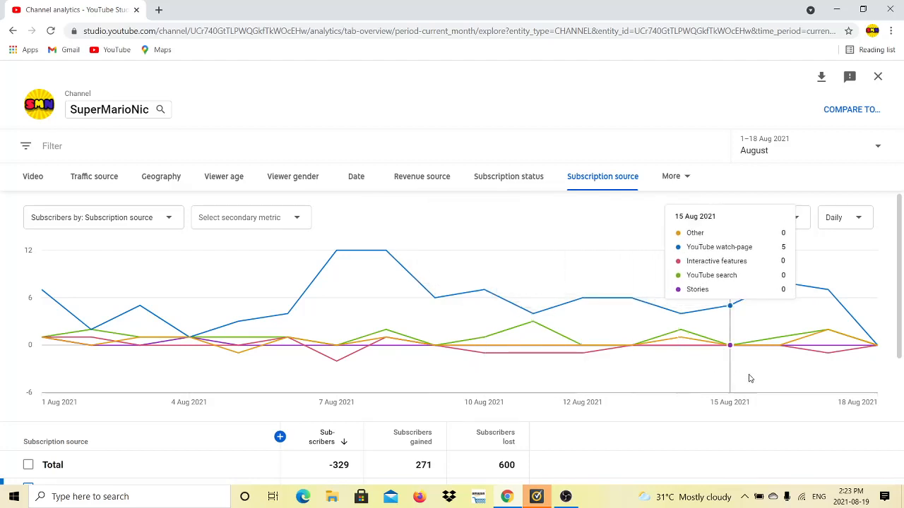
mouse_move(336, 346)
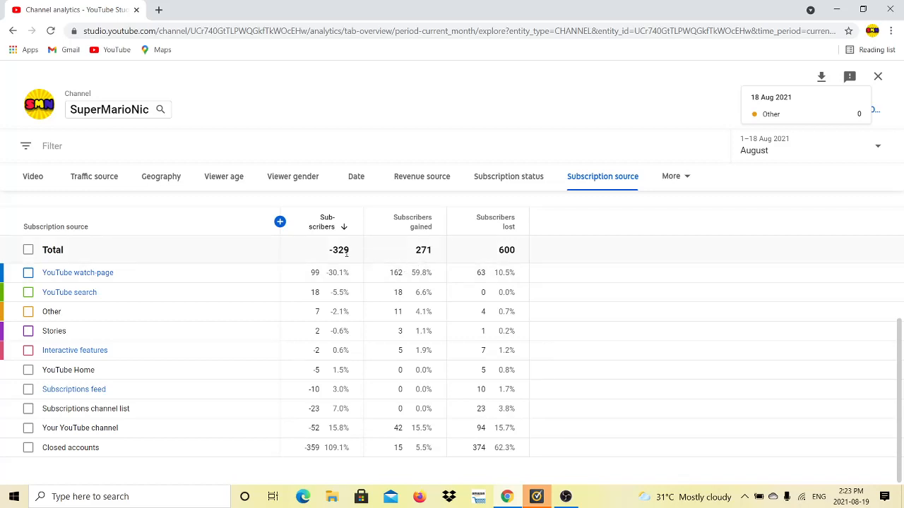
mouse_move(497, 256)
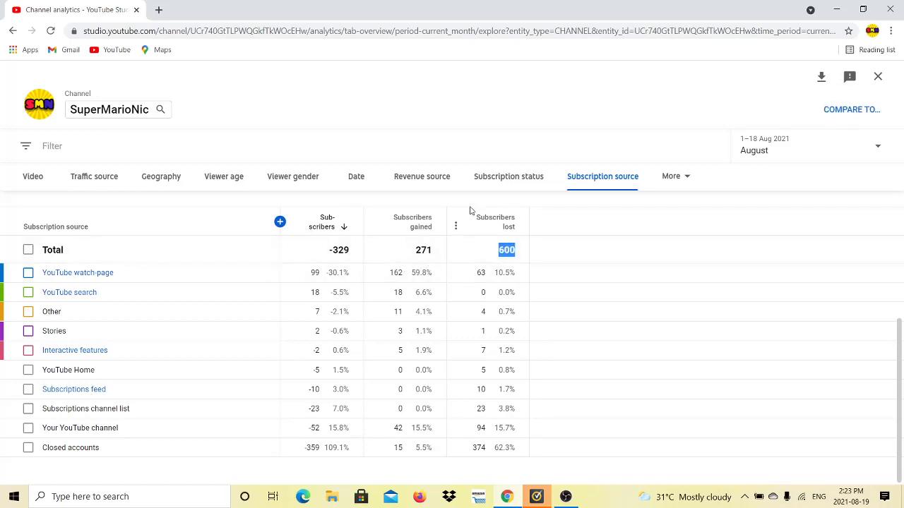
mouse_move(506, 222)
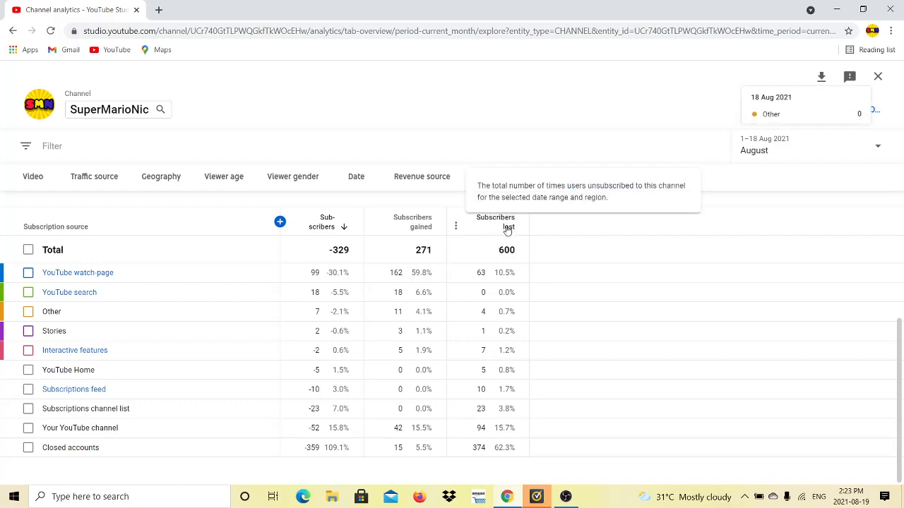
click(602, 175)
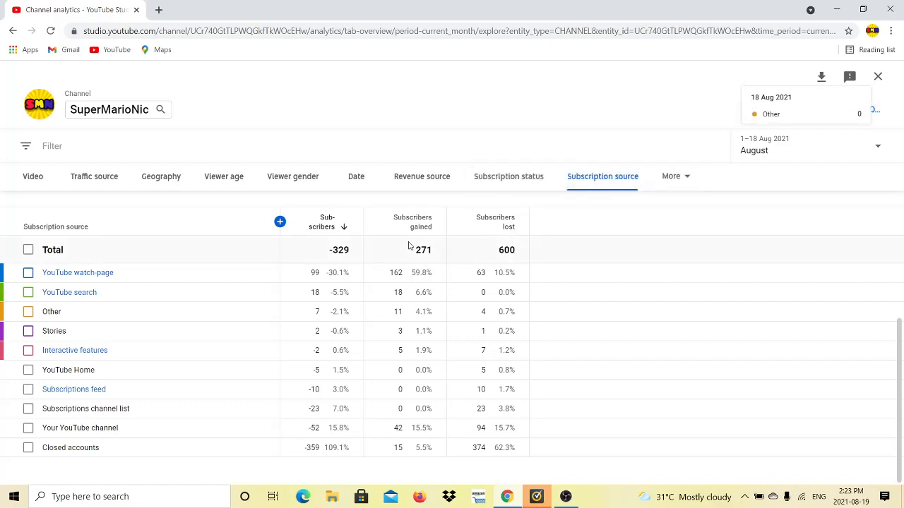
mouse_move(431, 97)
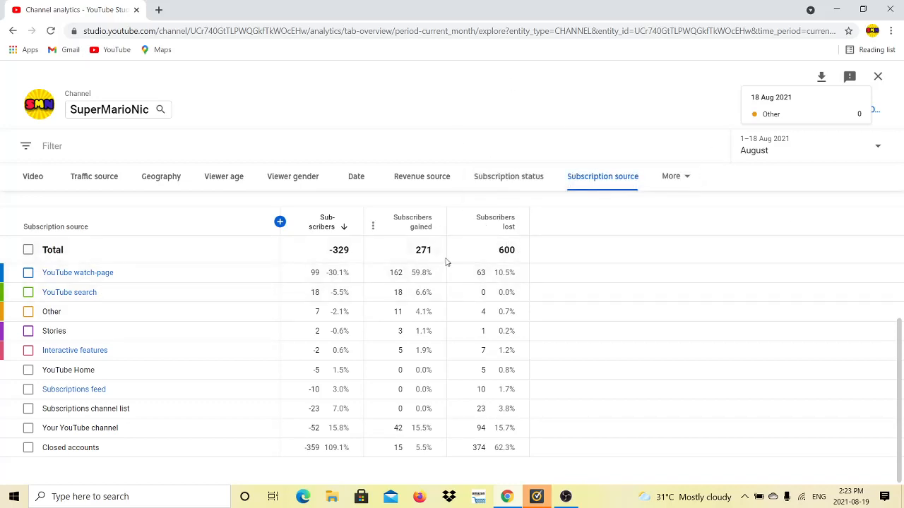
mouse_move(79, 283)
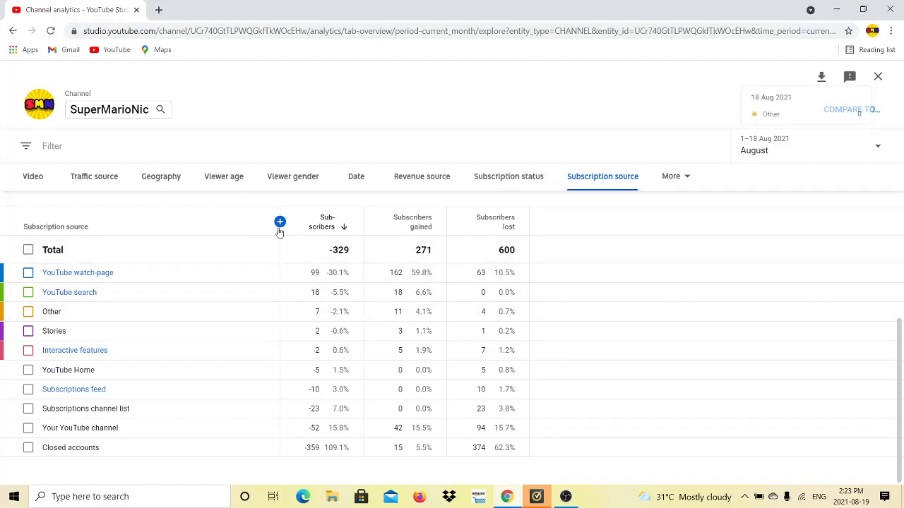
mouse_move(327, 350)
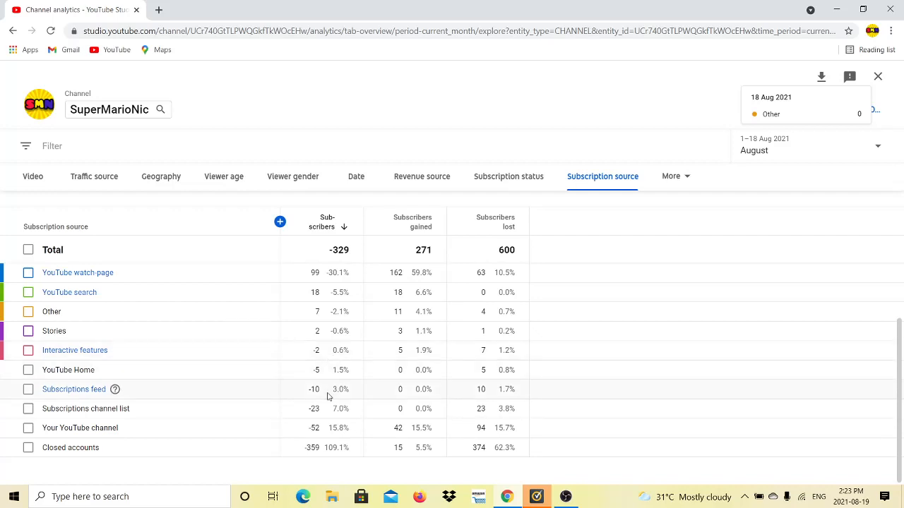
mouse_move(320, 416)
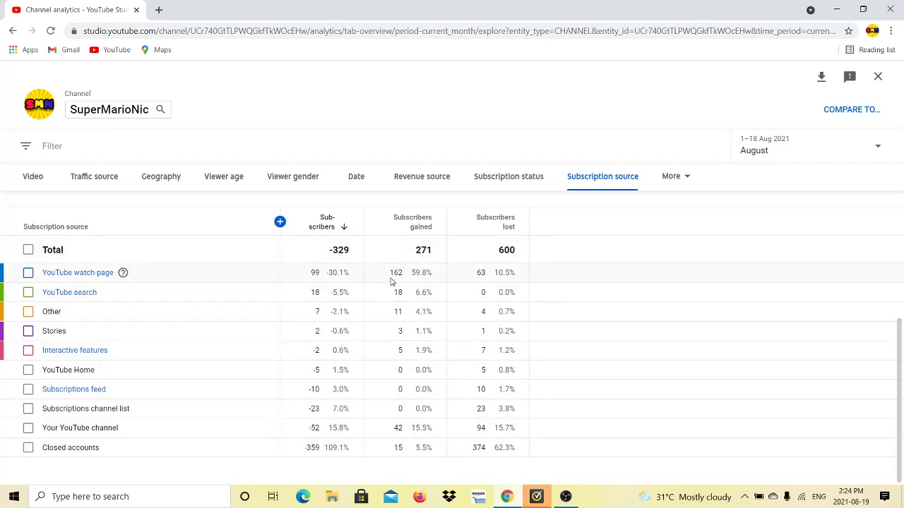
double_click(395, 273)
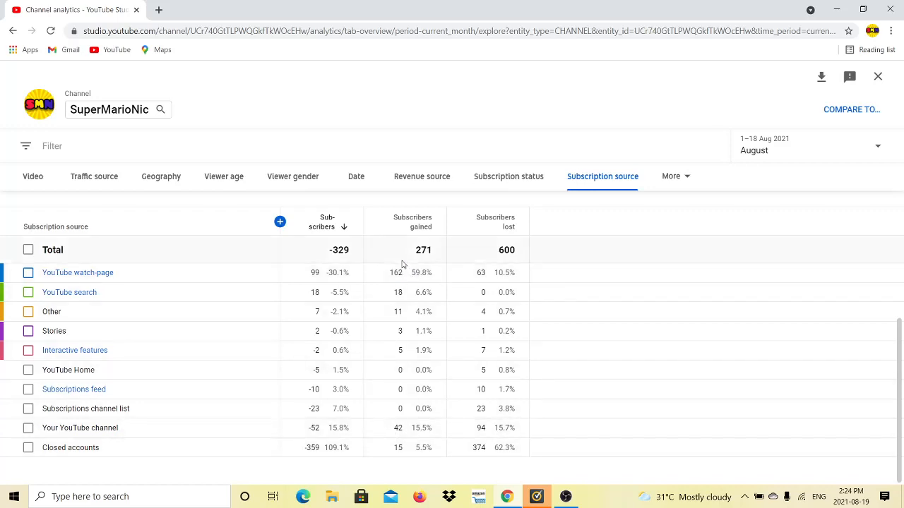
mouse_move(440, 300)
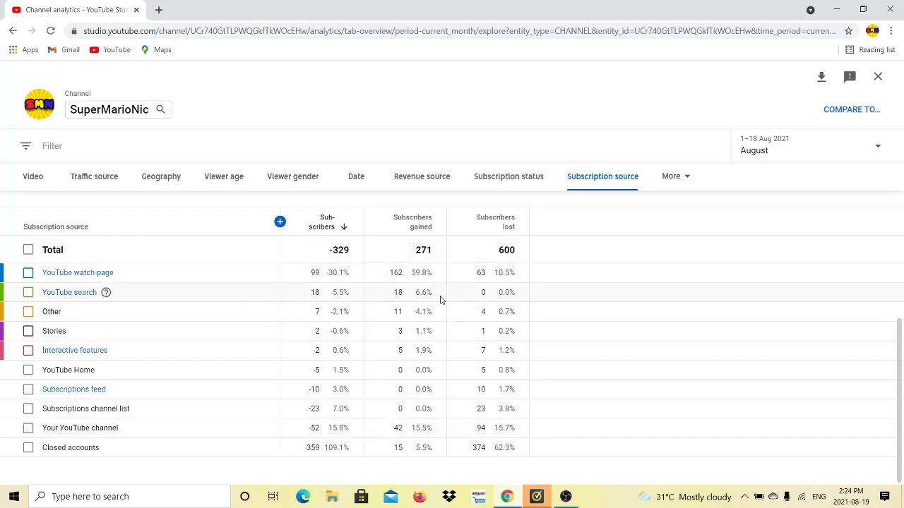
mouse_move(384, 394)
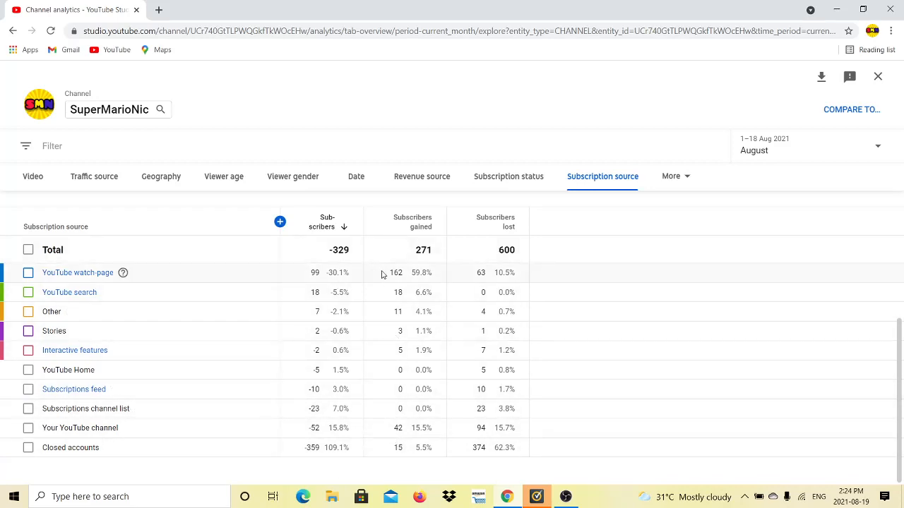
double_click(396, 272)
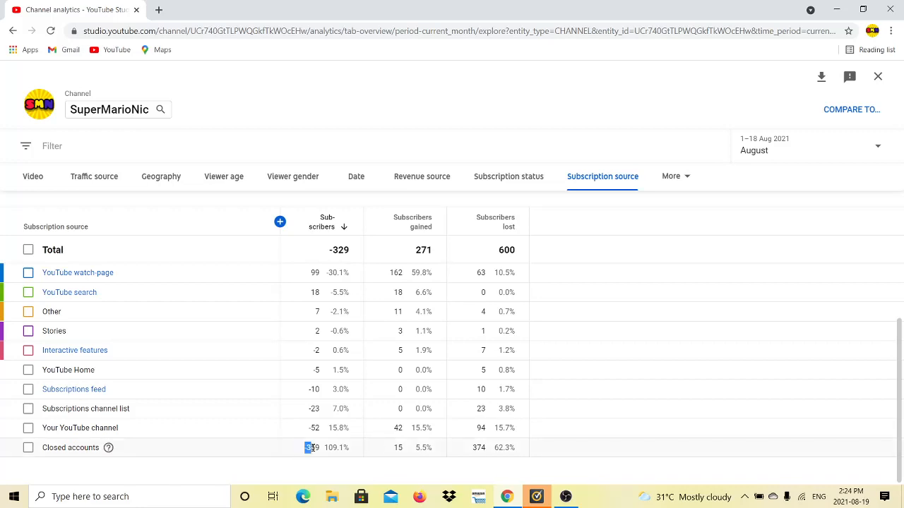
double_click(314, 447)
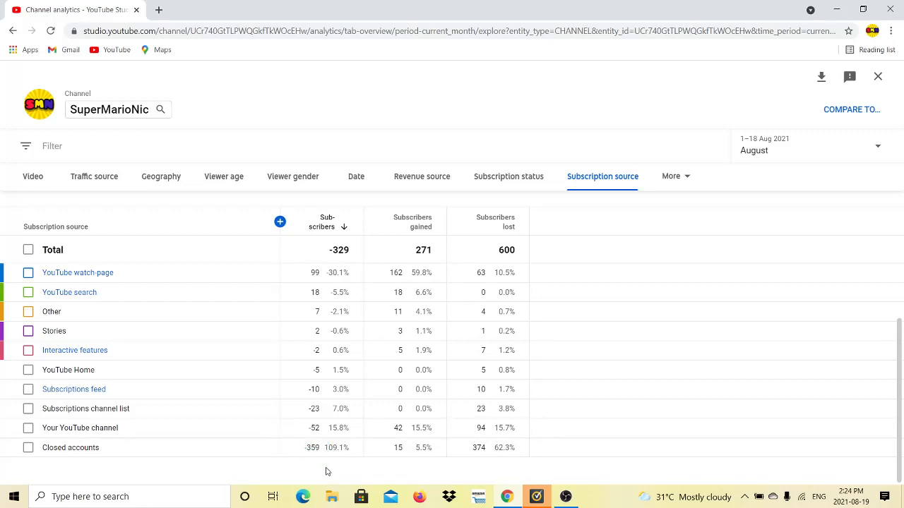
mouse_move(347, 209)
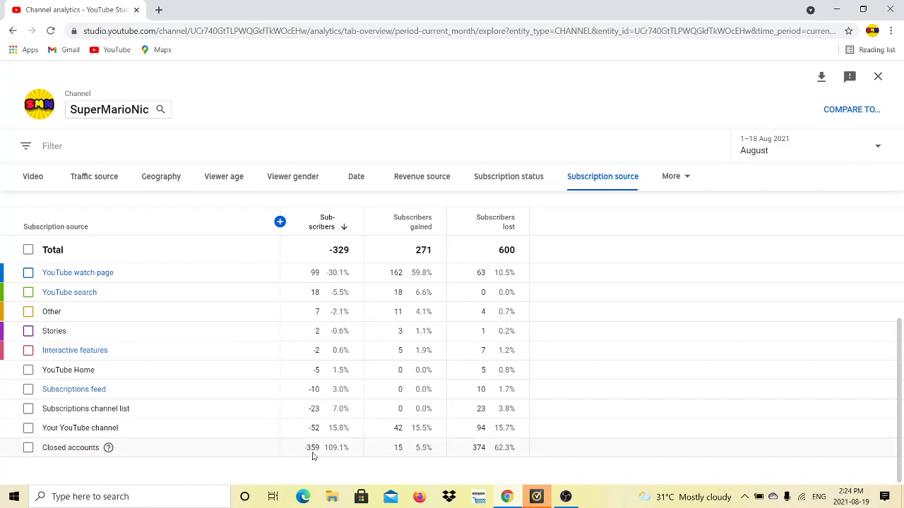
mouse_move(82, 464)
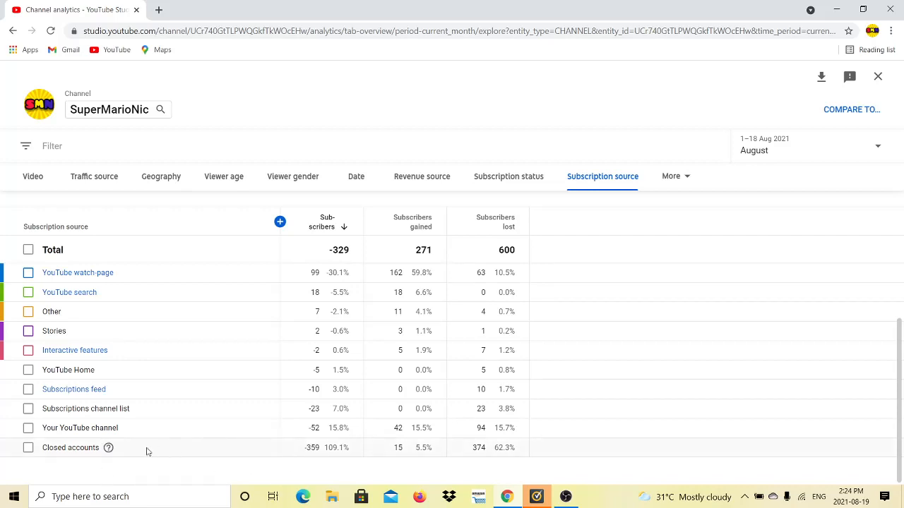
mouse_move(108, 448)
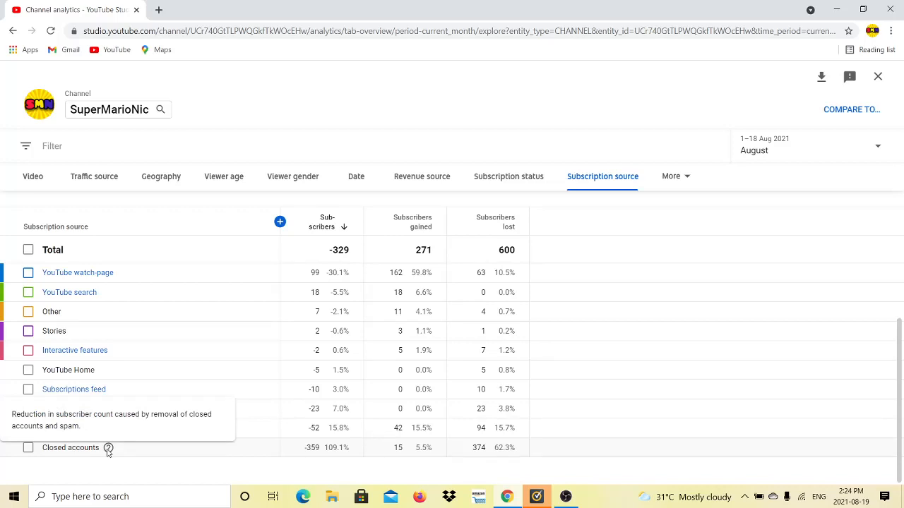
mouse_move(200, 449)
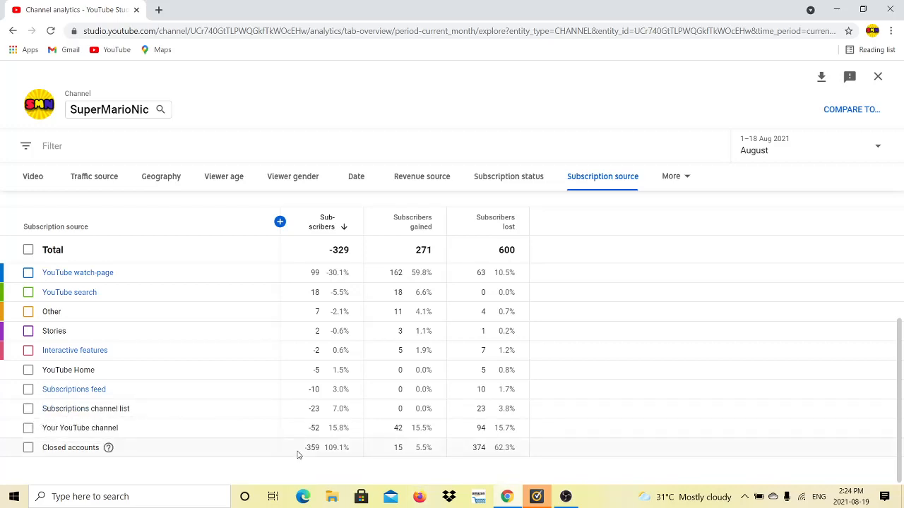
double_click(312, 448)
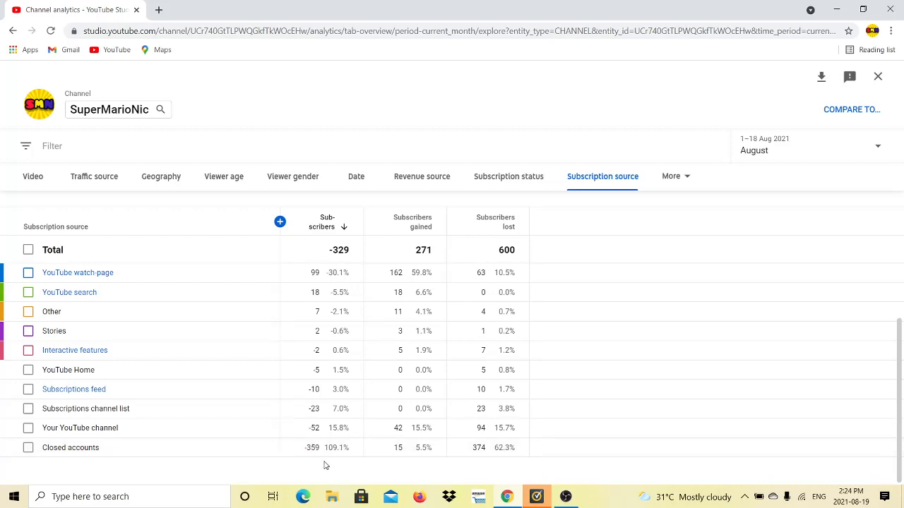
mouse_move(266, 486)
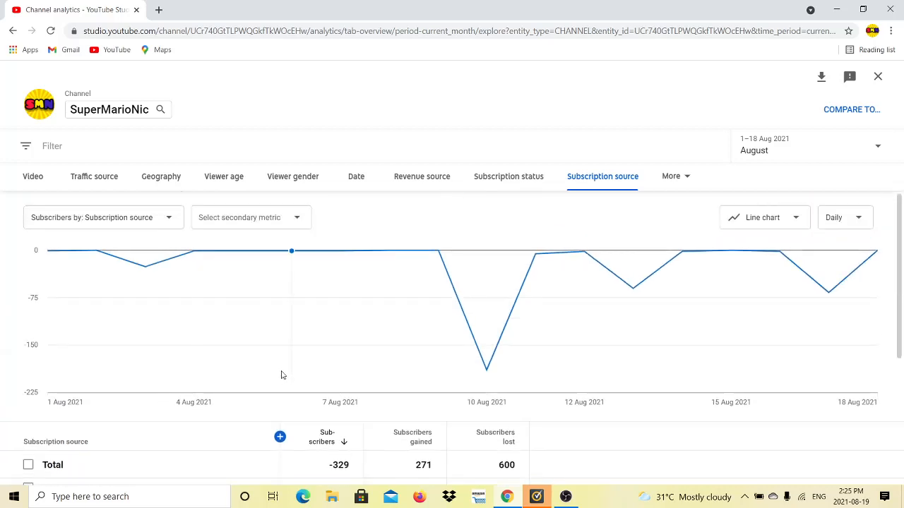
mouse_move(96, 251)
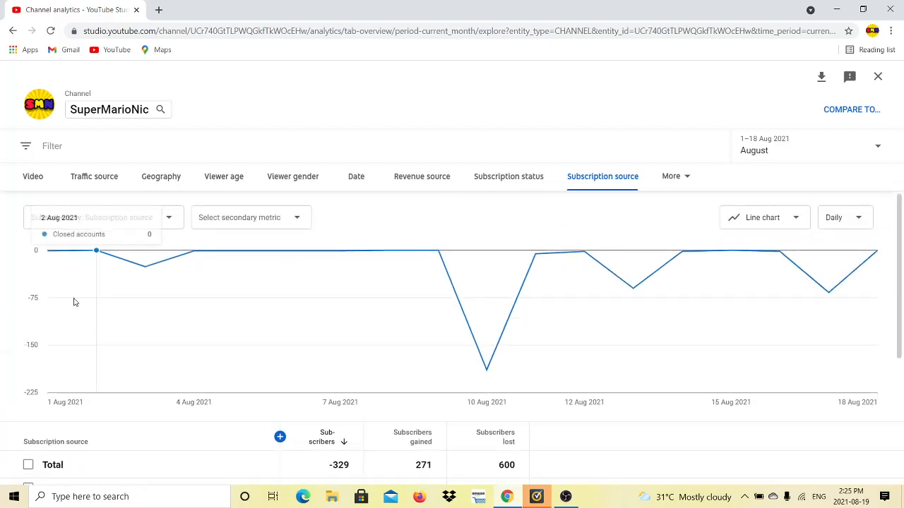
mouse_move(79, 288)
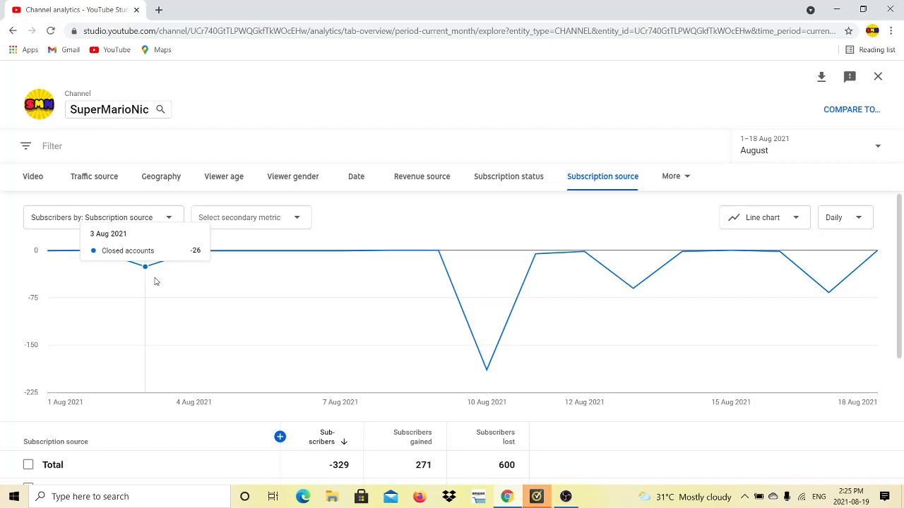
mouse_move(340, 251)
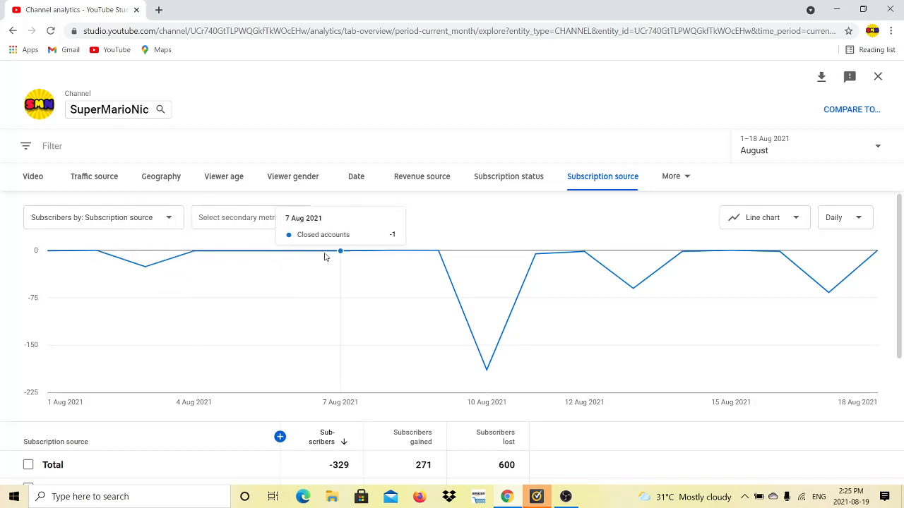
mouse_move(485, 371)
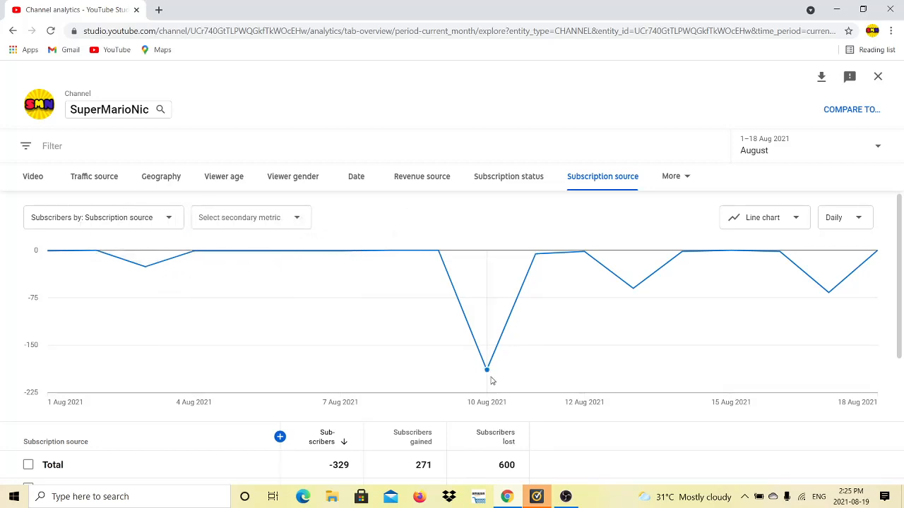
mouse_move(486, 370)
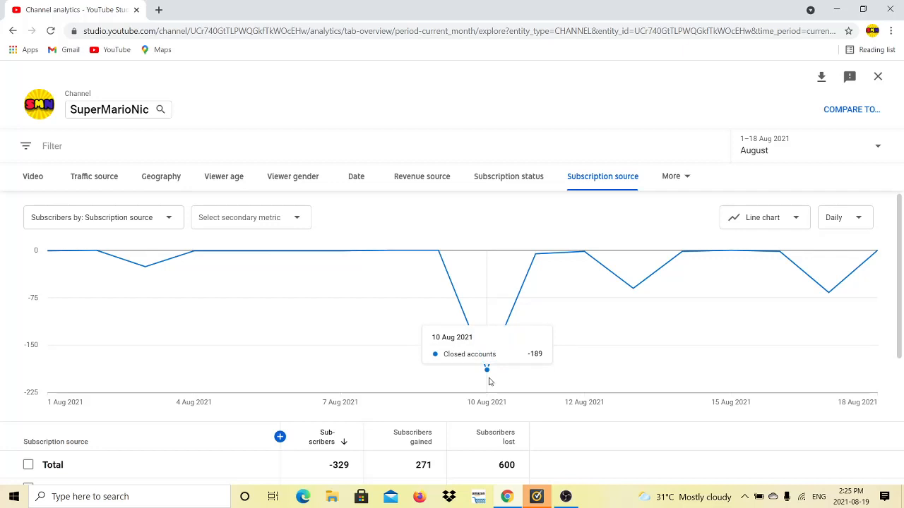
mouse_move(486, 382)
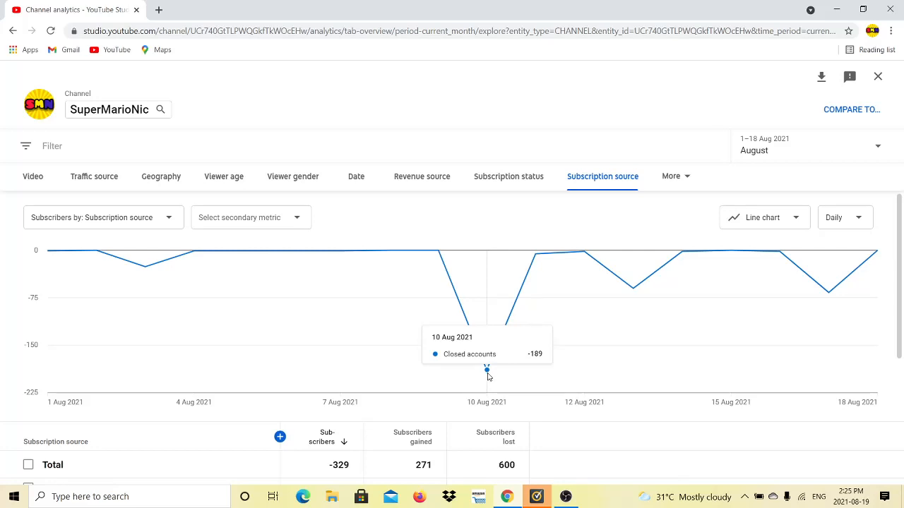
mouse_move(243, 262)
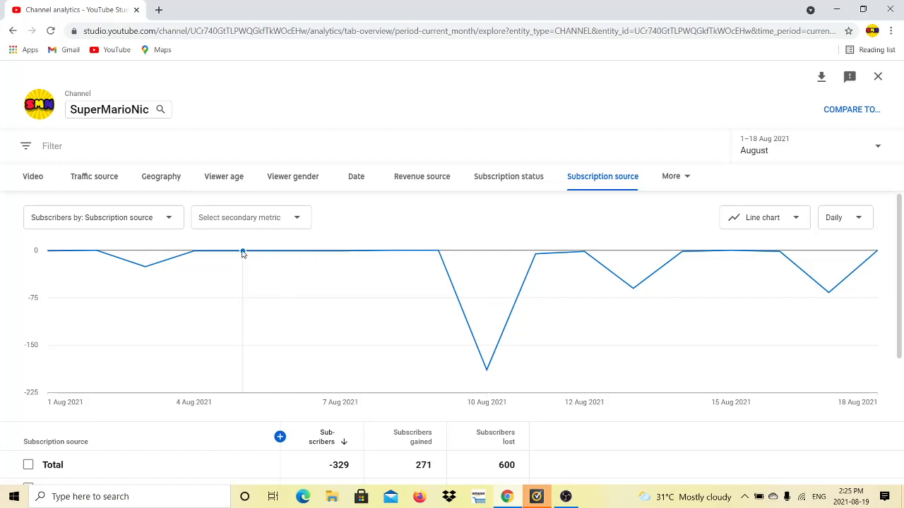
mouse_move(486, 367)
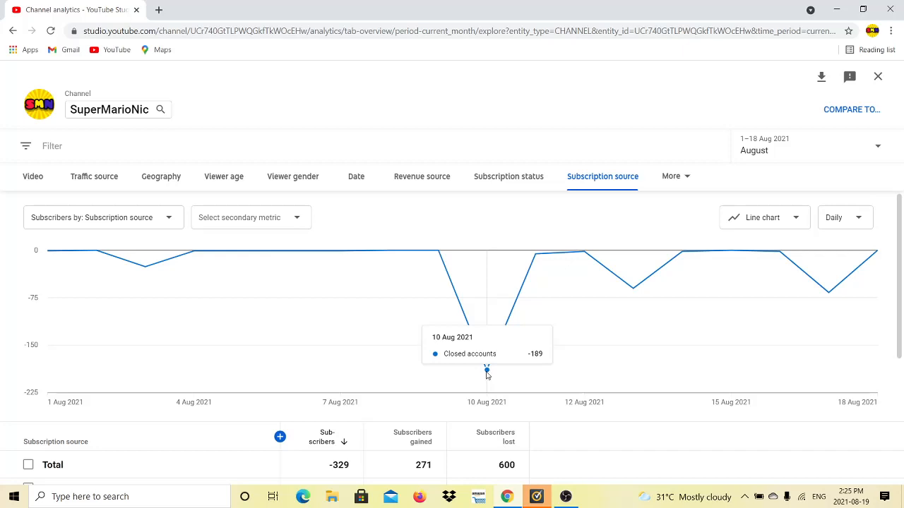
mouse_move(212, 247)
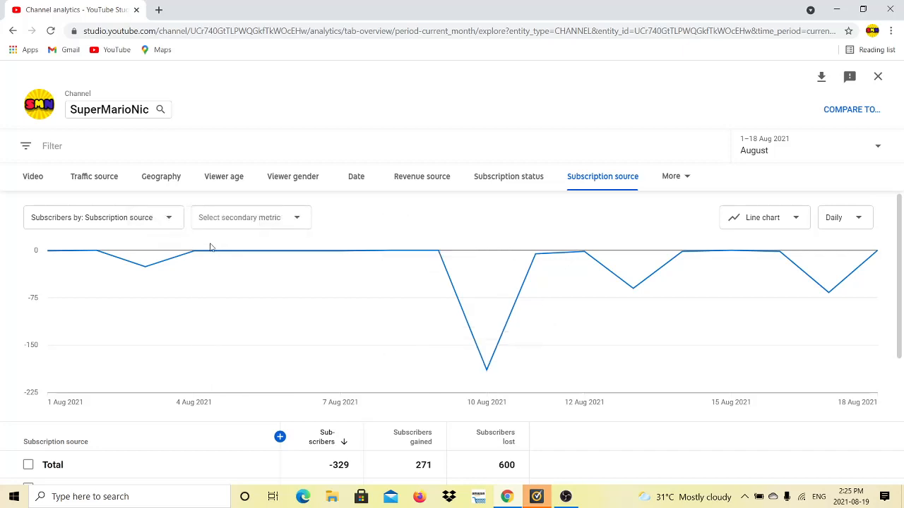
mouse_move(291, 252)
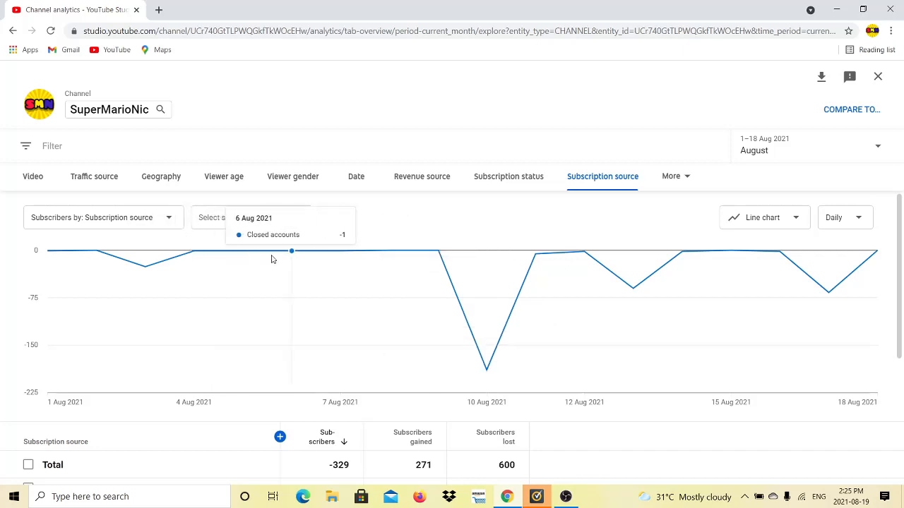
mouse_move(486, 366)
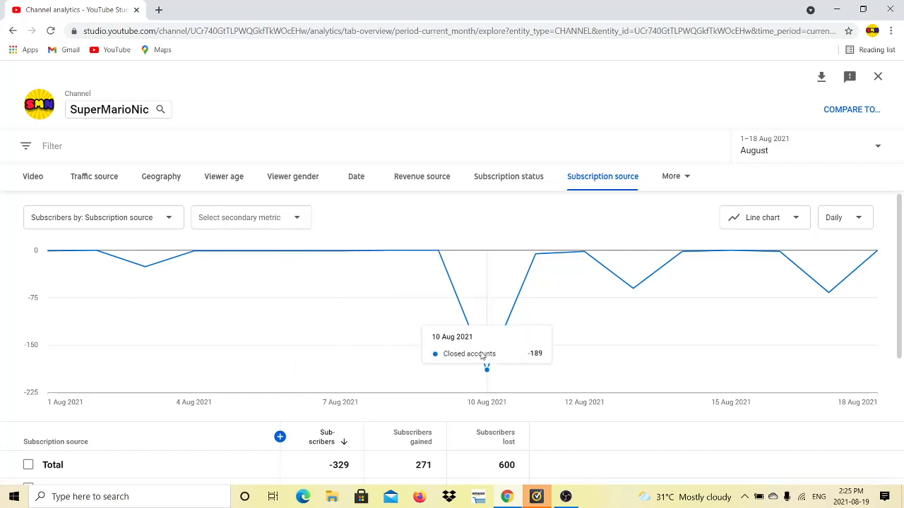
mouse_move(483, 373)
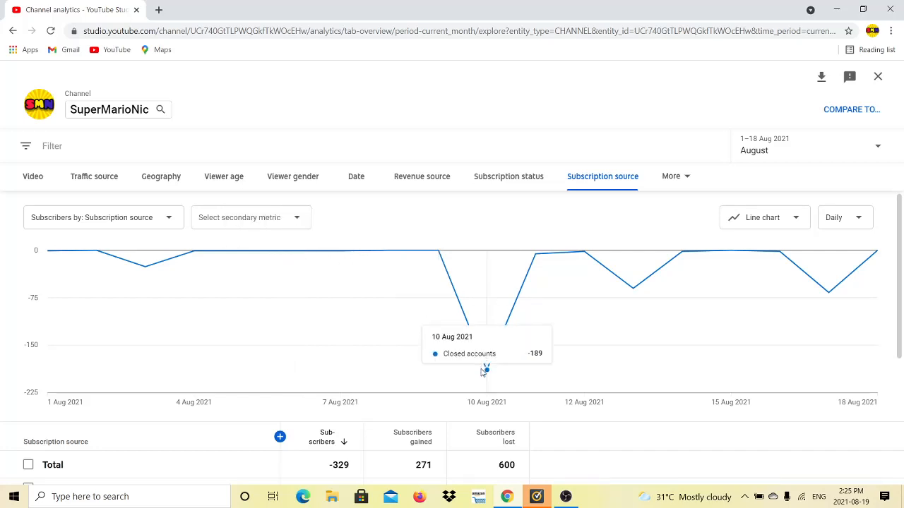
mouse_move(583, 253)
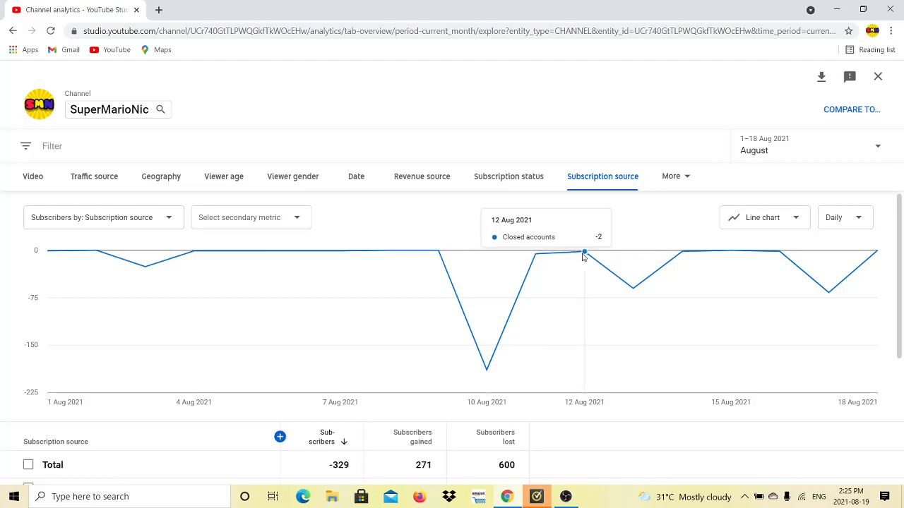
mouse_move(712, 257)
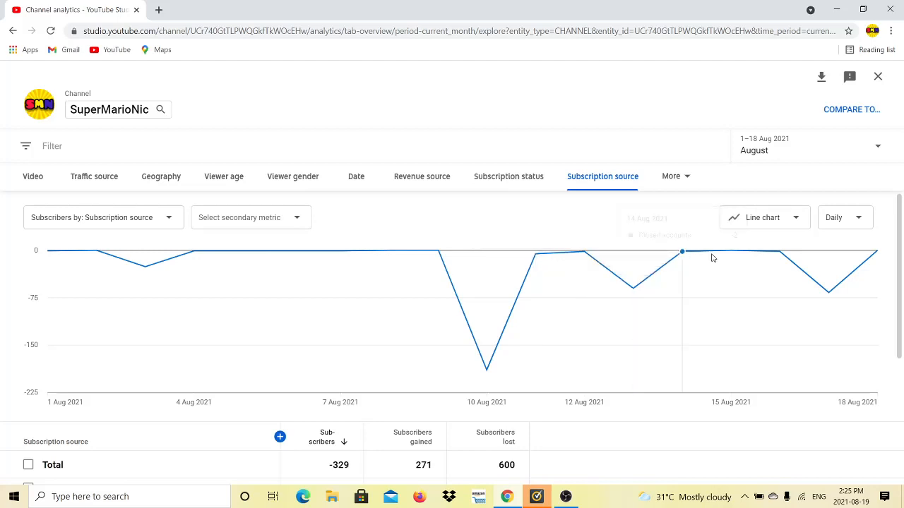
mouse_move(836, 312)
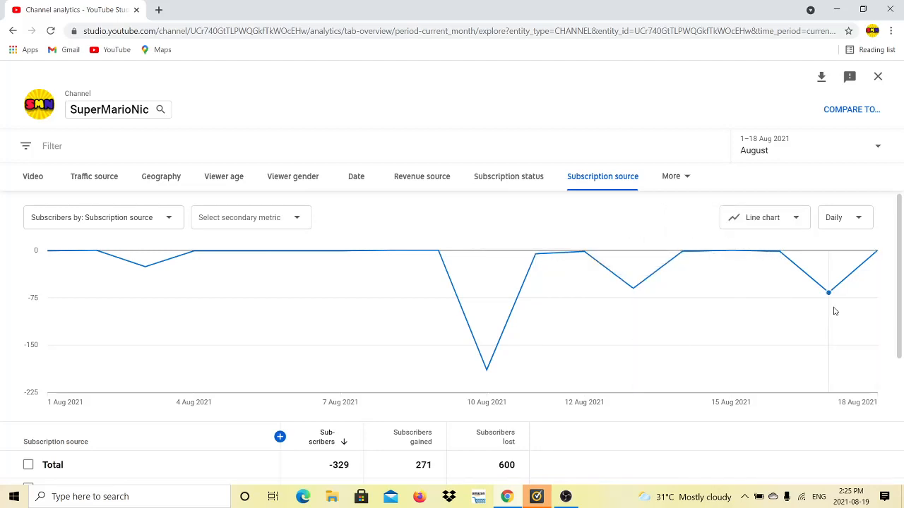
mouse_move(828, 291)
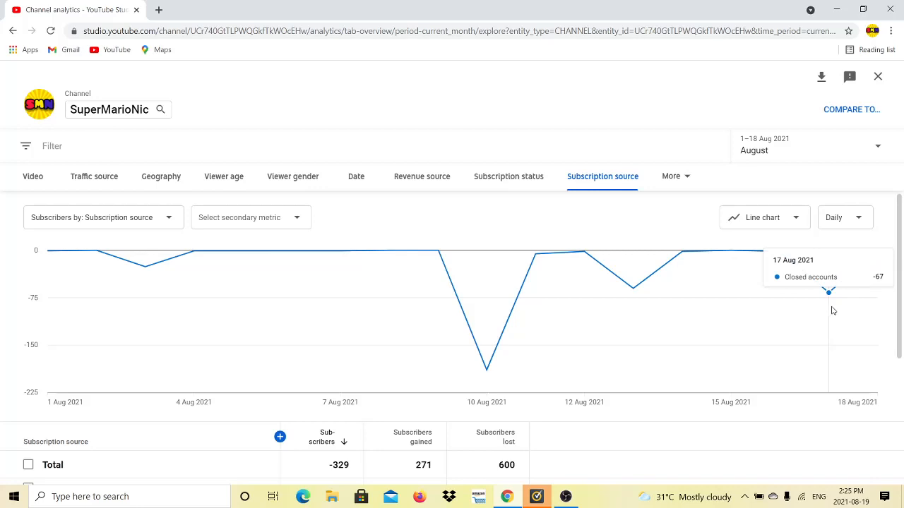
mouse_move(229, 241)
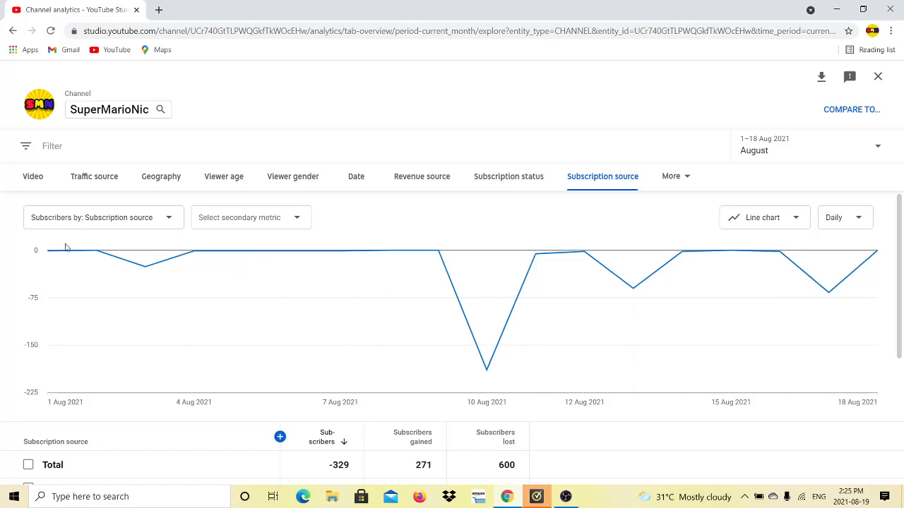
mouse_move(233, 368)
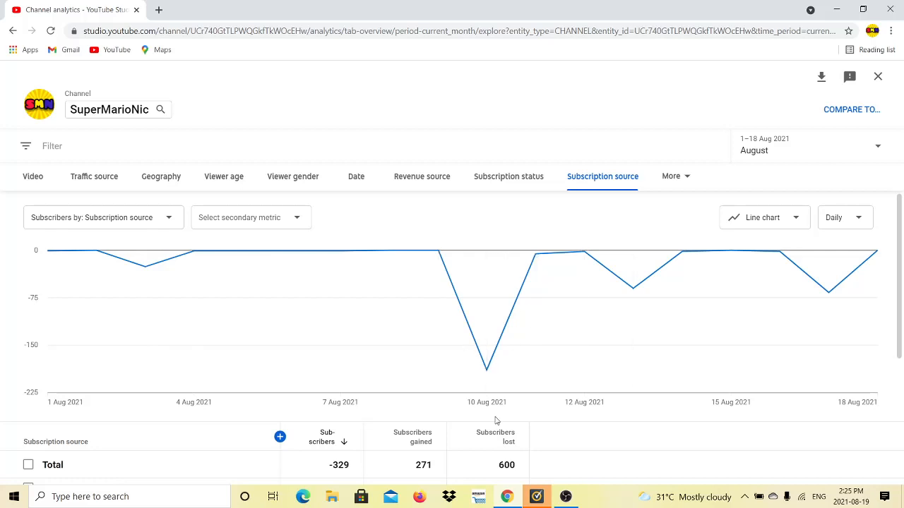
mouse_move(381, 226)
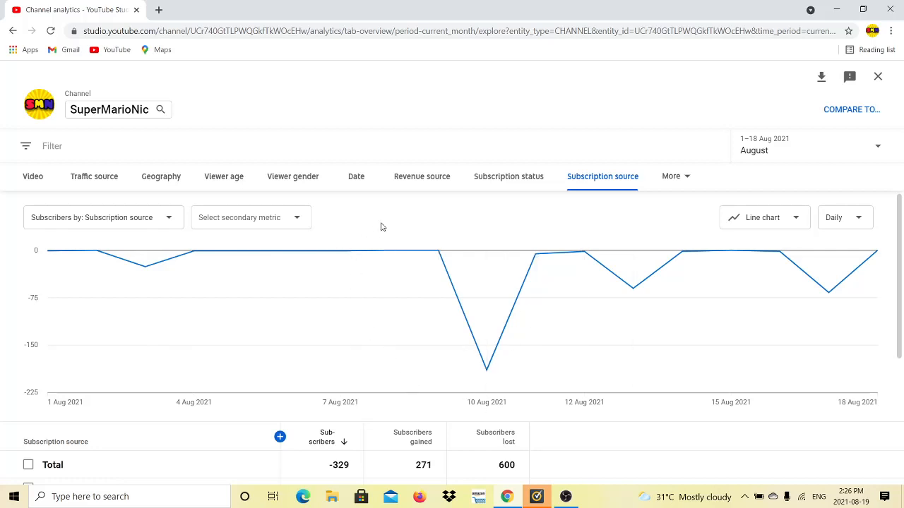
mouse_move(508, 411)
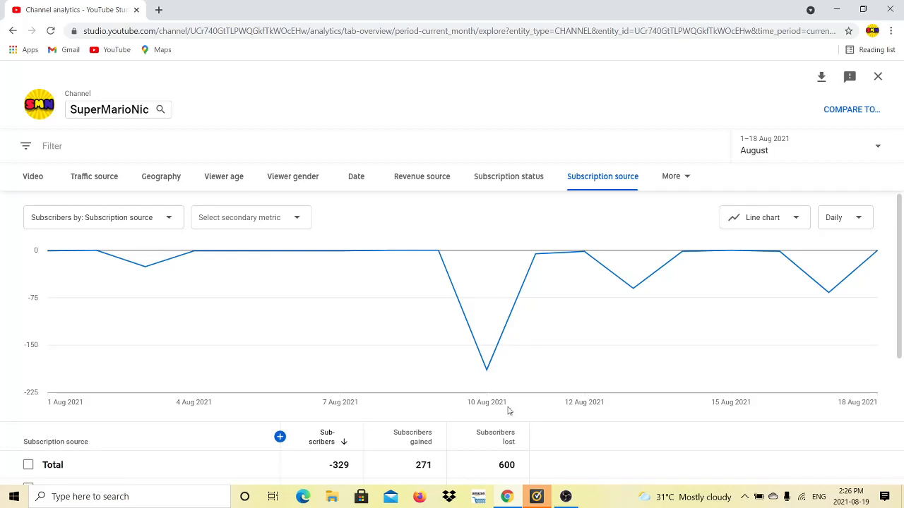
mouse_move(633, 288)
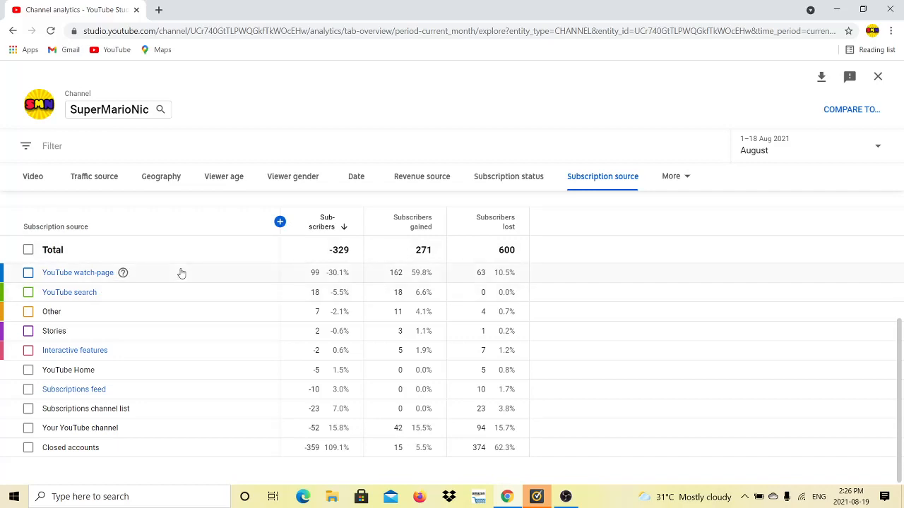
mouse_move(96, 292)
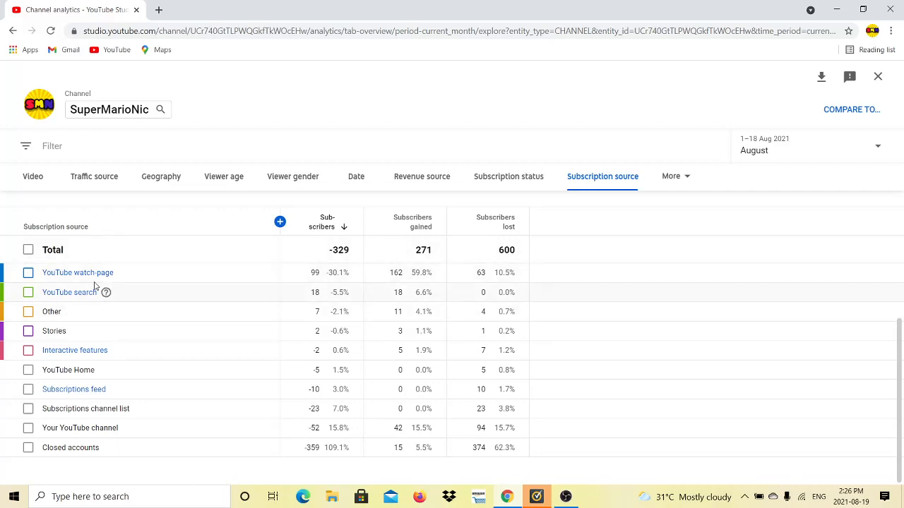
- Add YouTube search to the daily chart alongside YouTube watch page
click(28, 272)
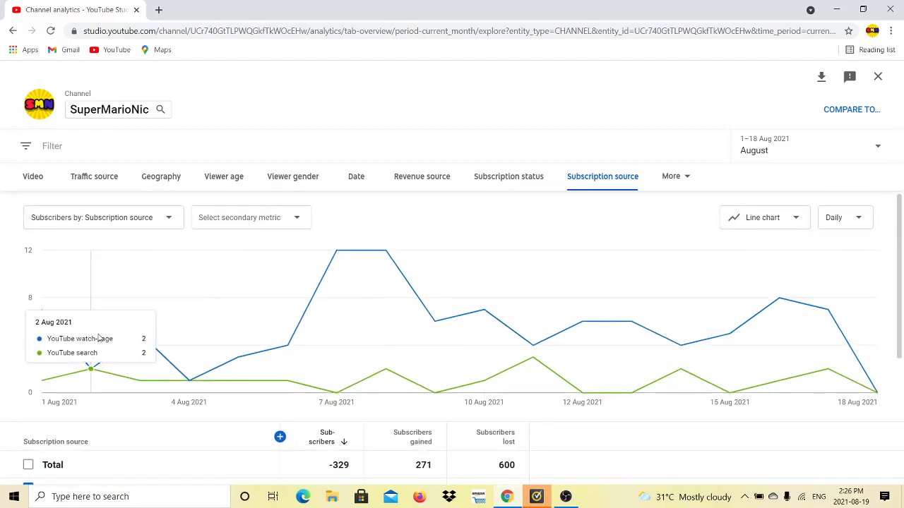
mouse_move(189, 382)
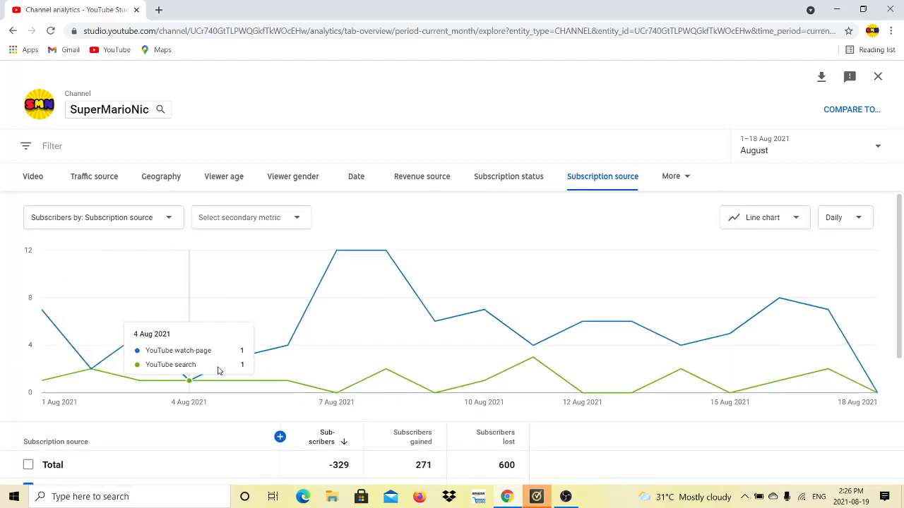
mouse_move(534, 358)
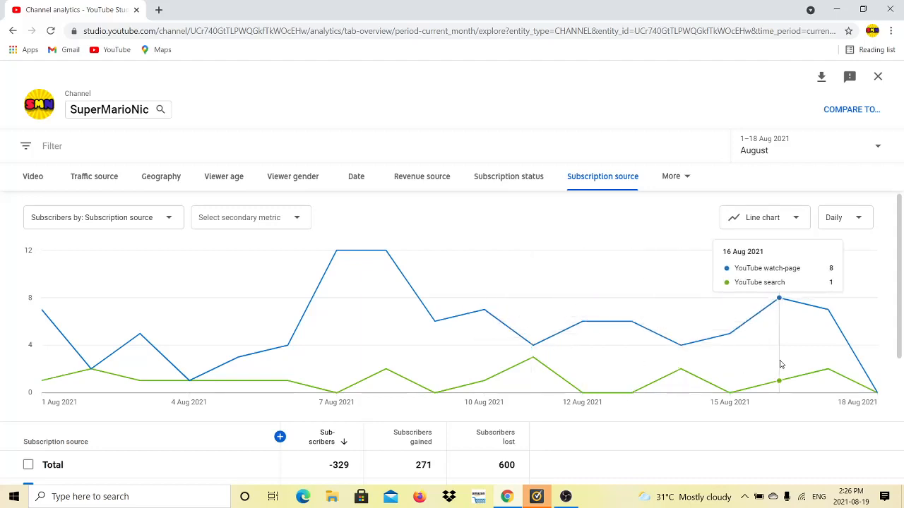
mouse_move(723, 365)
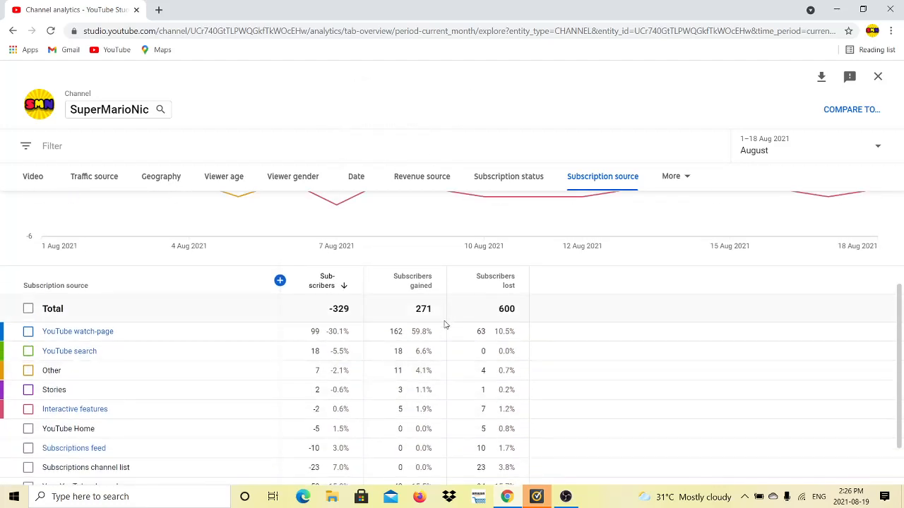
scroll(down, 3)
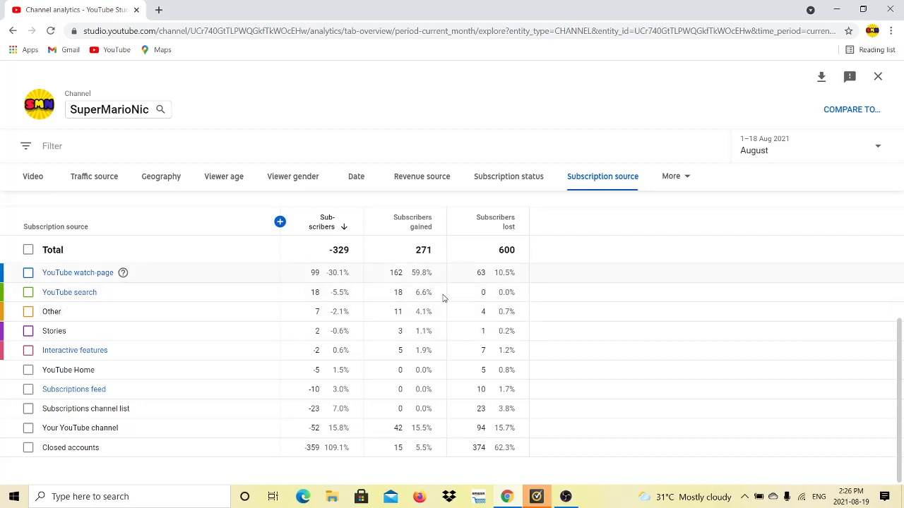
mouse_move(217, 229)
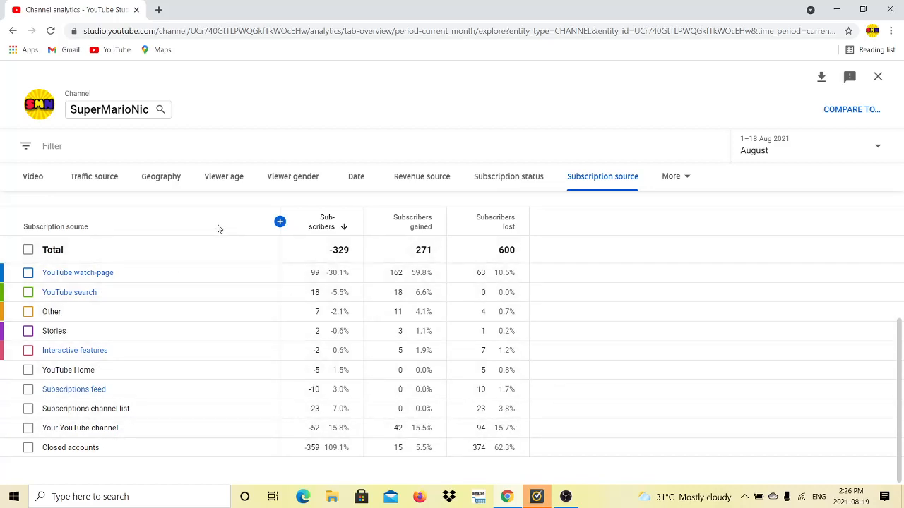
mouse_move(108, 292)
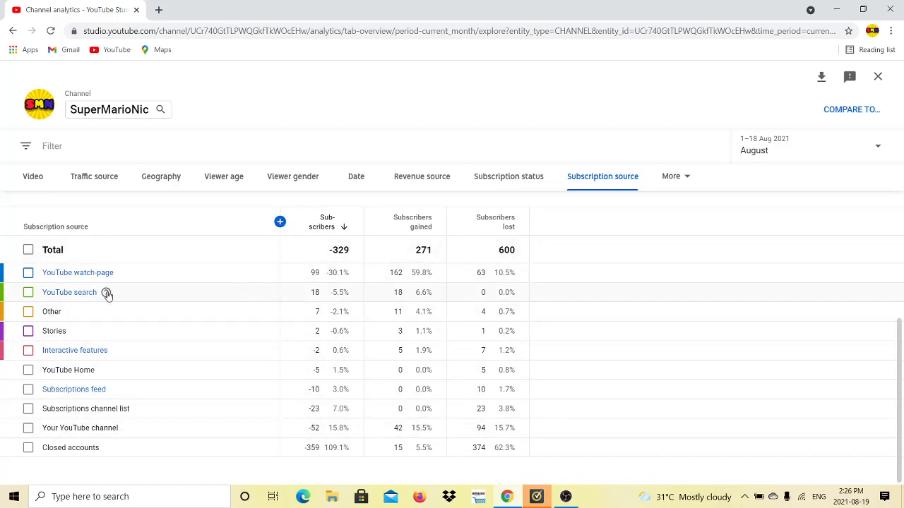
mouse_move(361, 370)
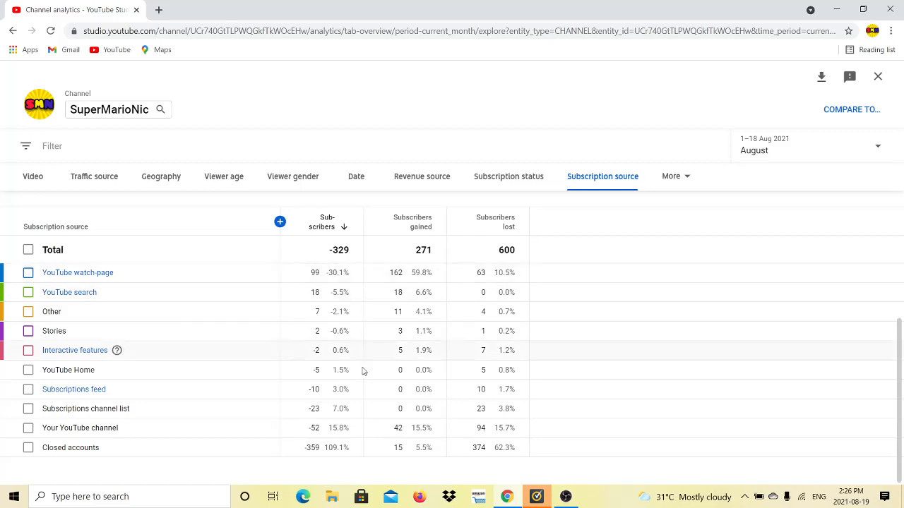
double_click(311, 446)
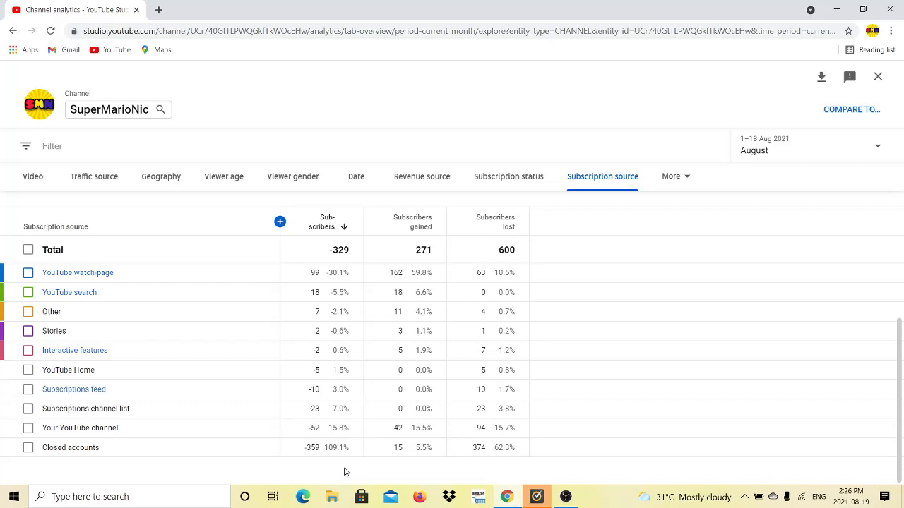
mouse_move(438, 105)
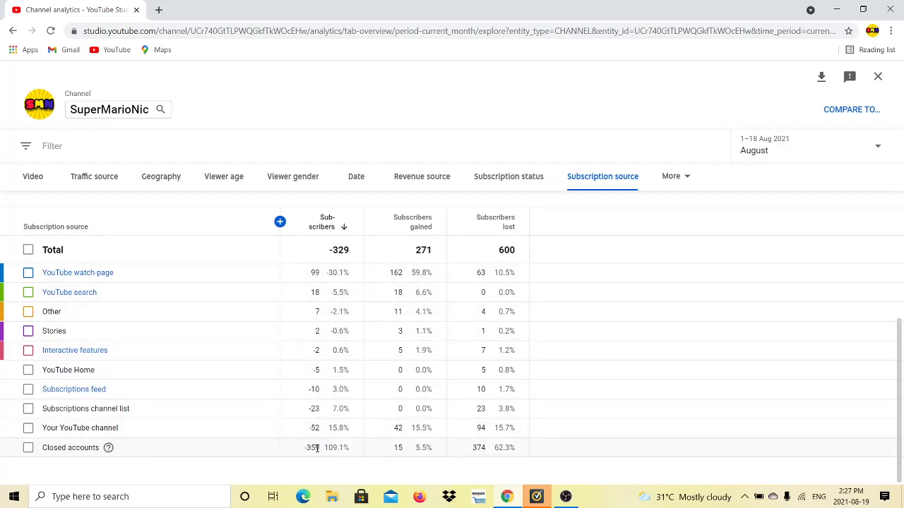
double_click(313, 447)
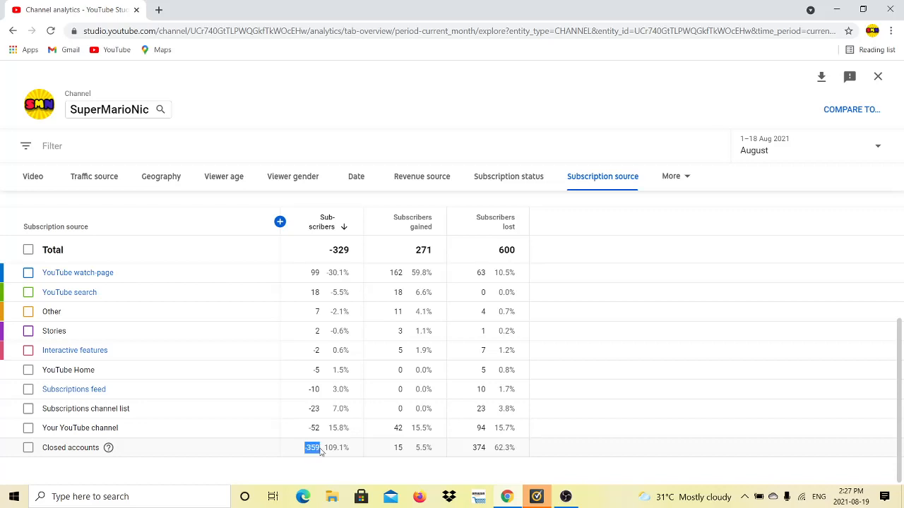
mouse_move(336, 400)
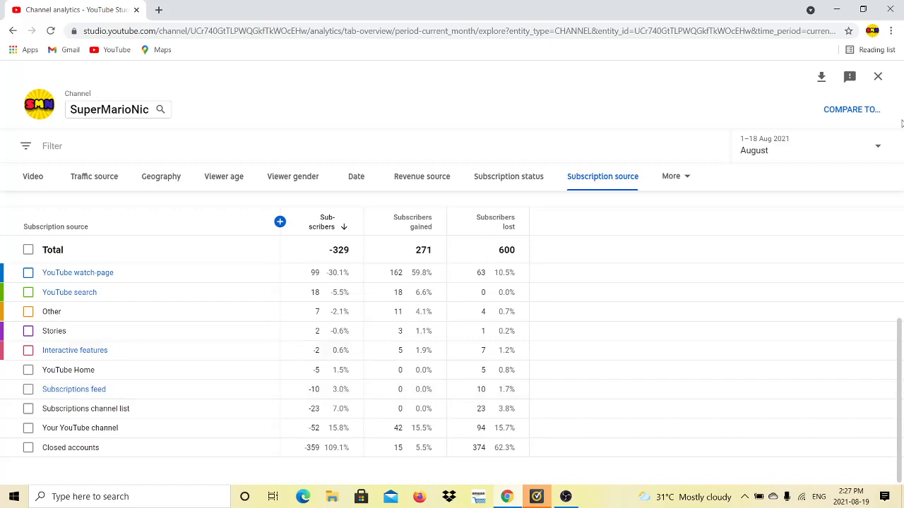
- Switch the reporting period to July 2021 and check Closed accounts at -182 subscribers, 247 lost
click(808, 145)
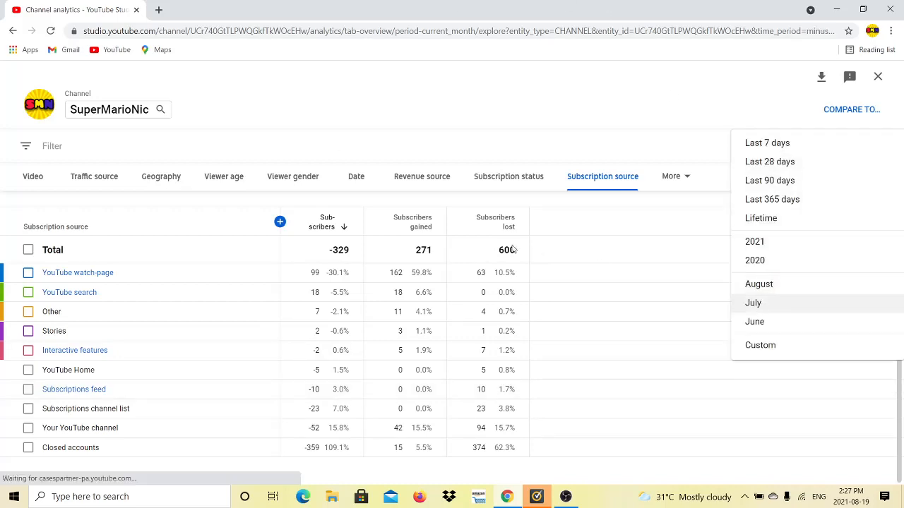
click(753, 303)
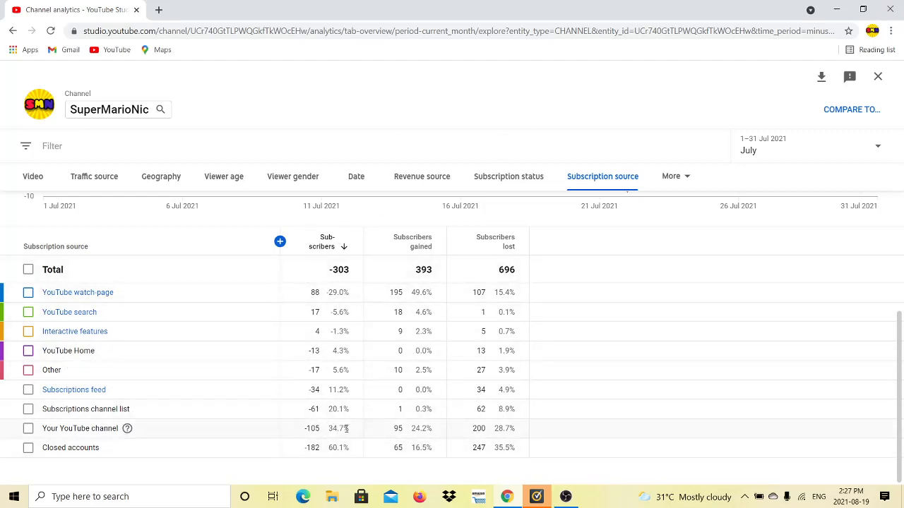
double_click(310, 430)
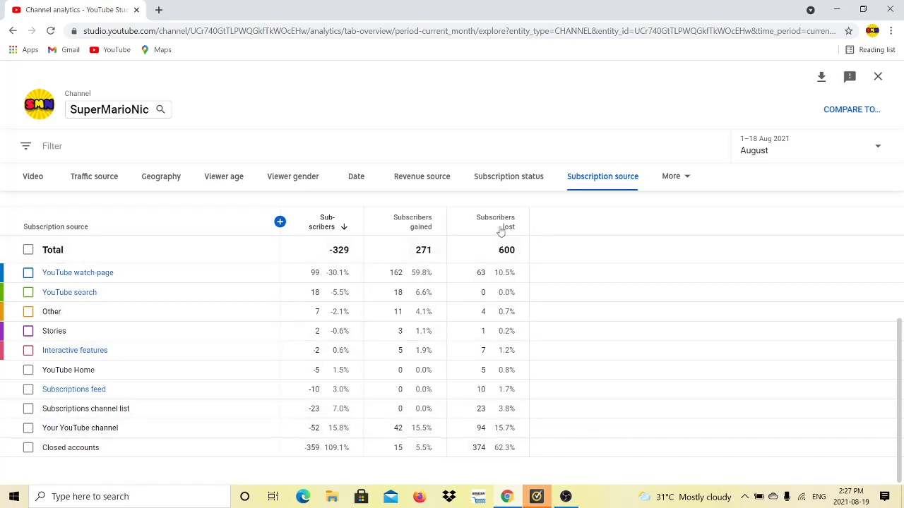
mouse_move(501, 223)
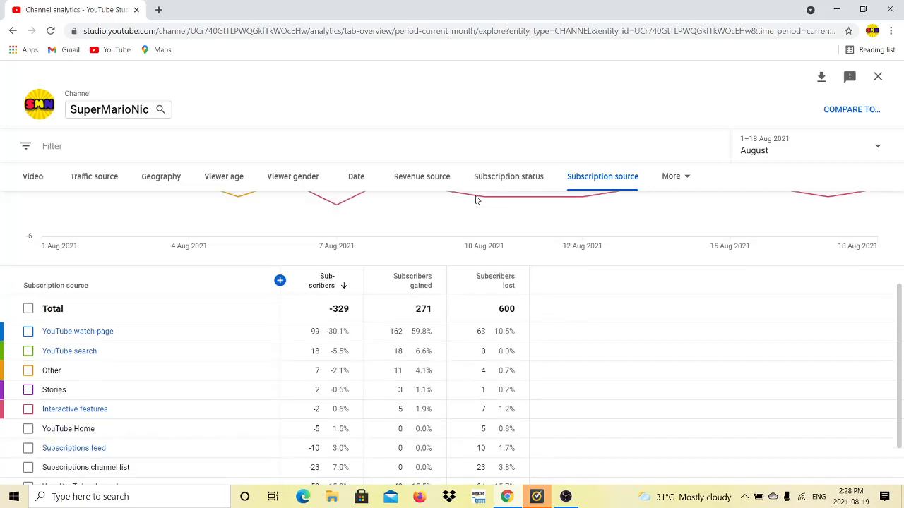
- Return the report to August 2021 and bring the -329 net source table back into view
scroll(down, 3)
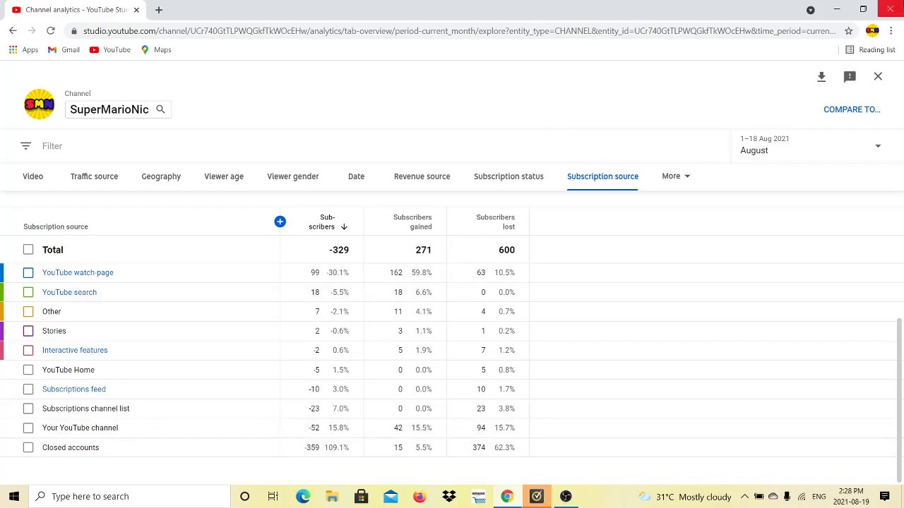
click(119, 110)
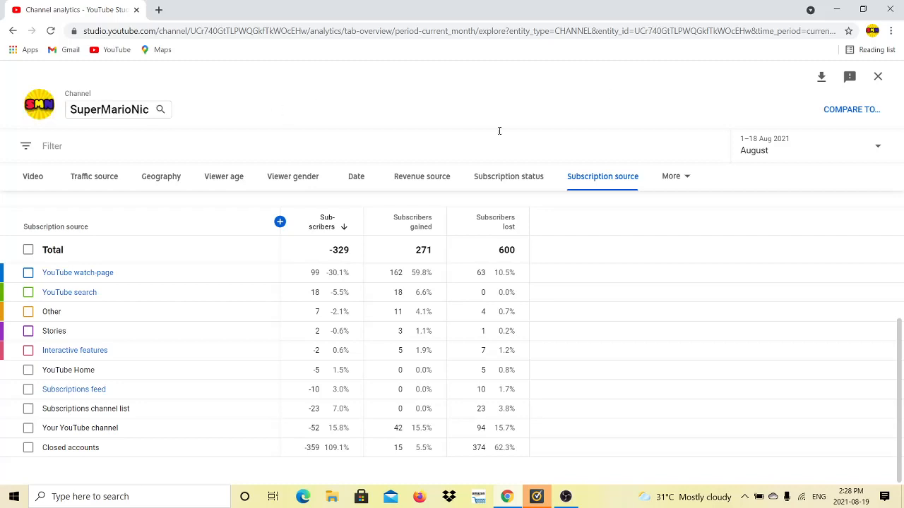
mouse_move(504, 100)
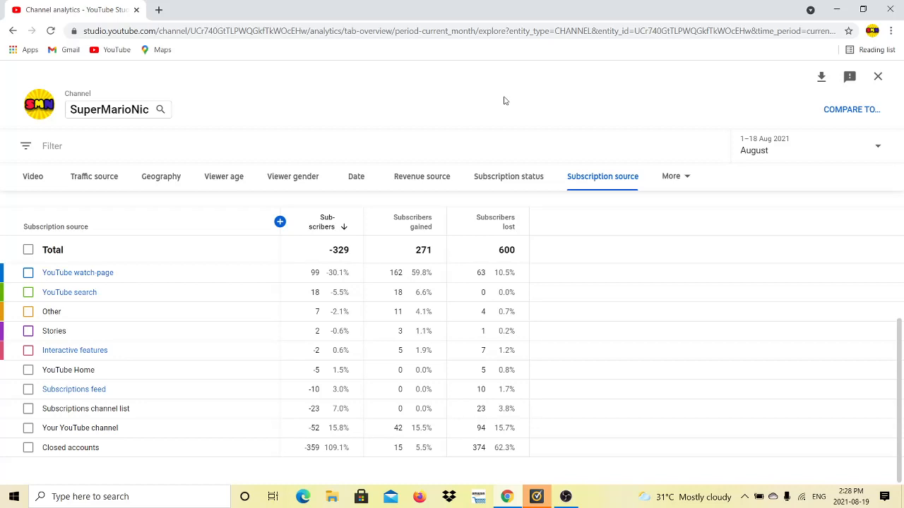
mouse_move(487, 107)
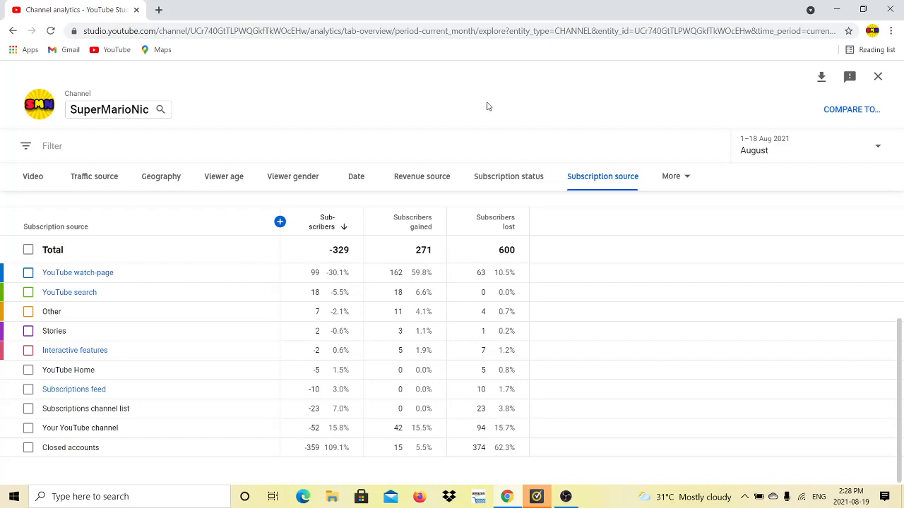